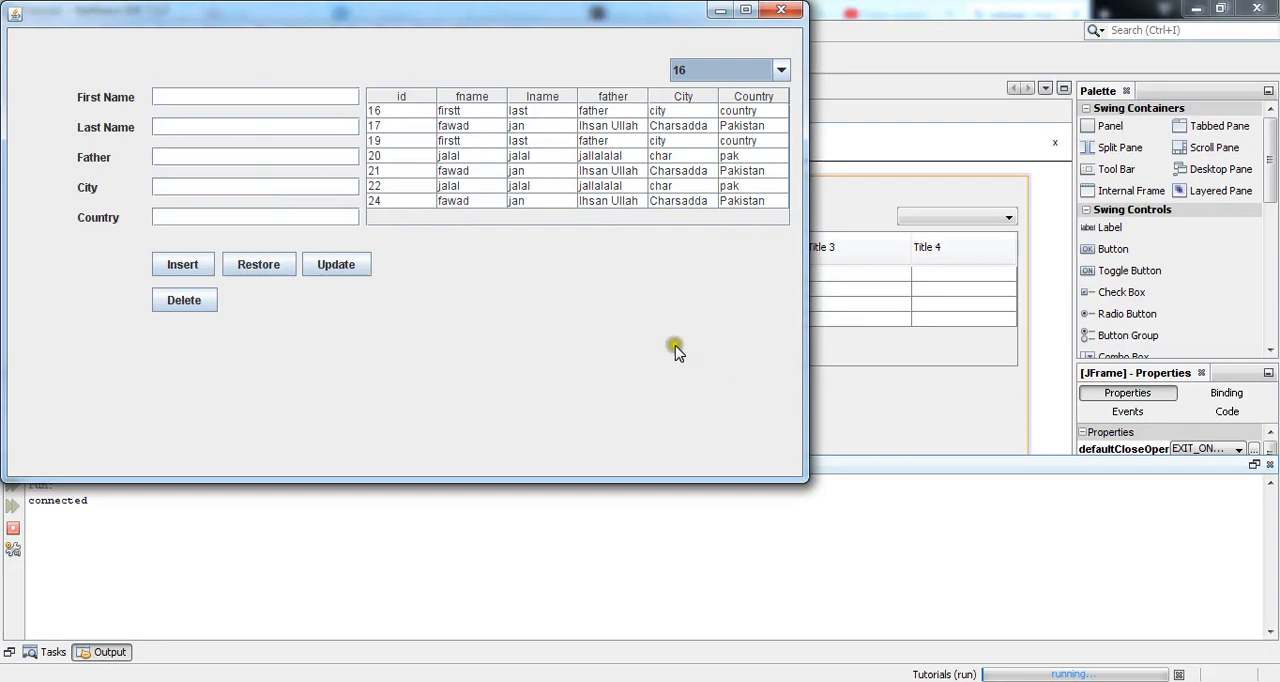
mouse_move(276, 296)
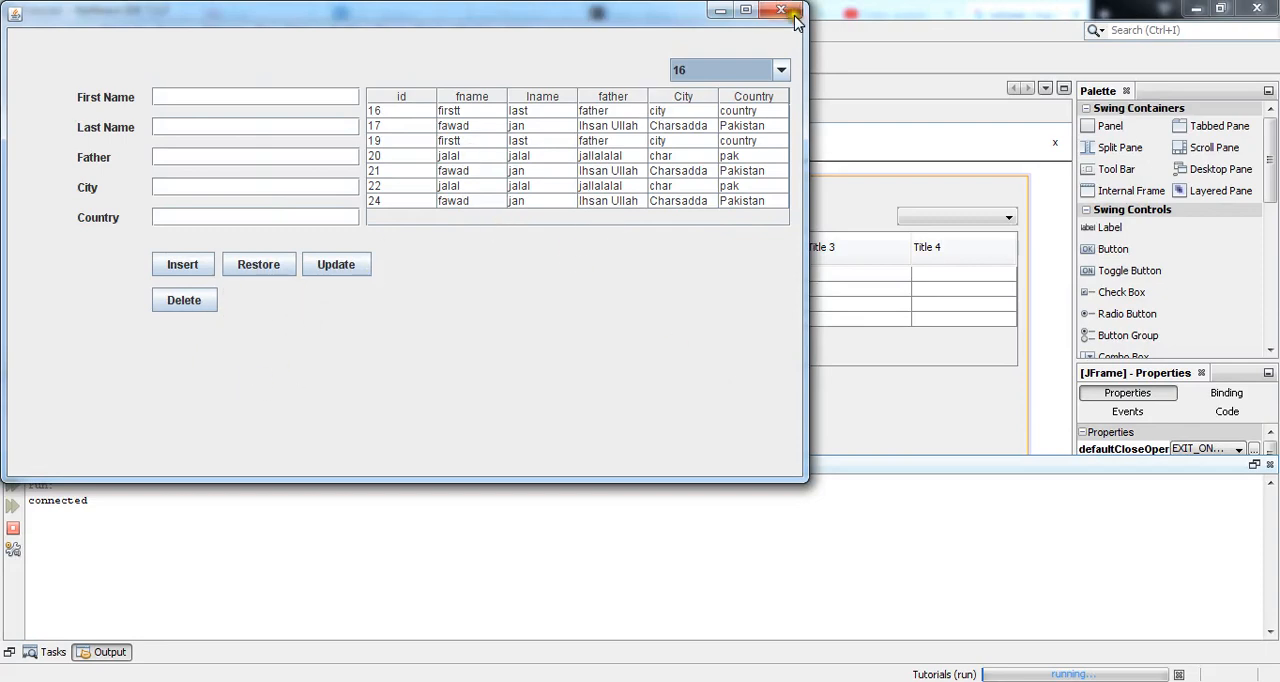
- Close the running window and add a Palette button beside Delete, labelled 'Close'
left_click(780, 10)
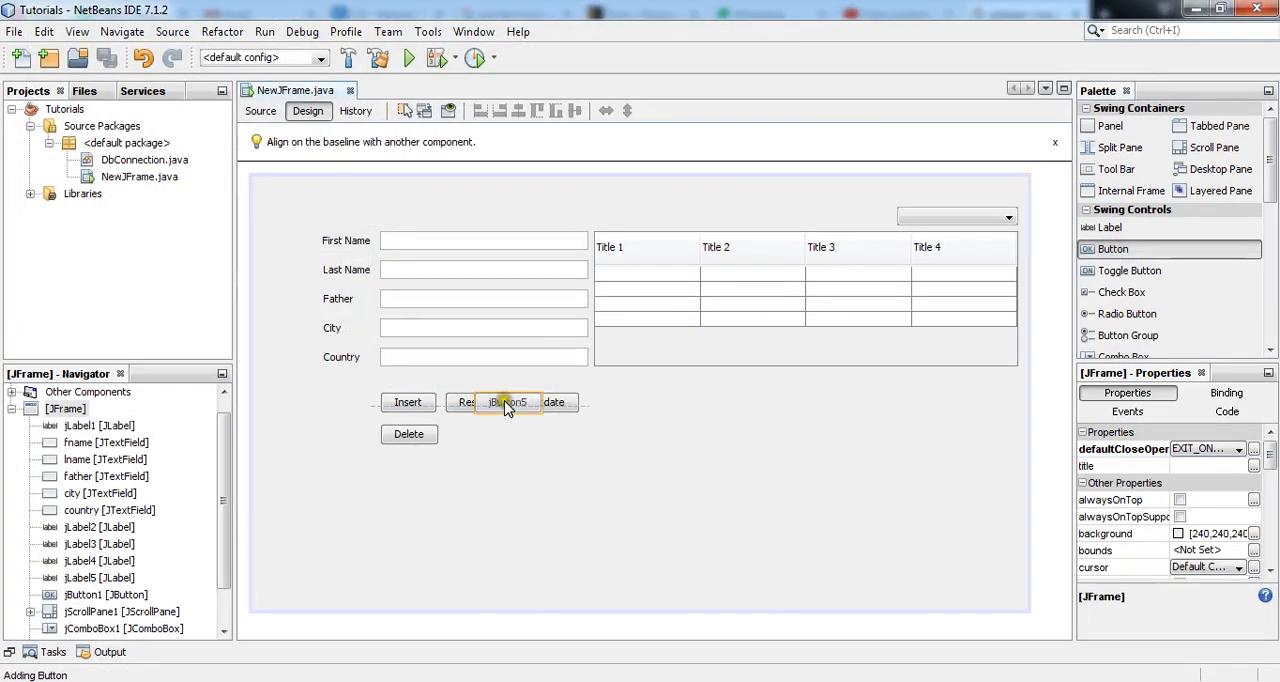
left_click_drag(510, 402, 480, 434)
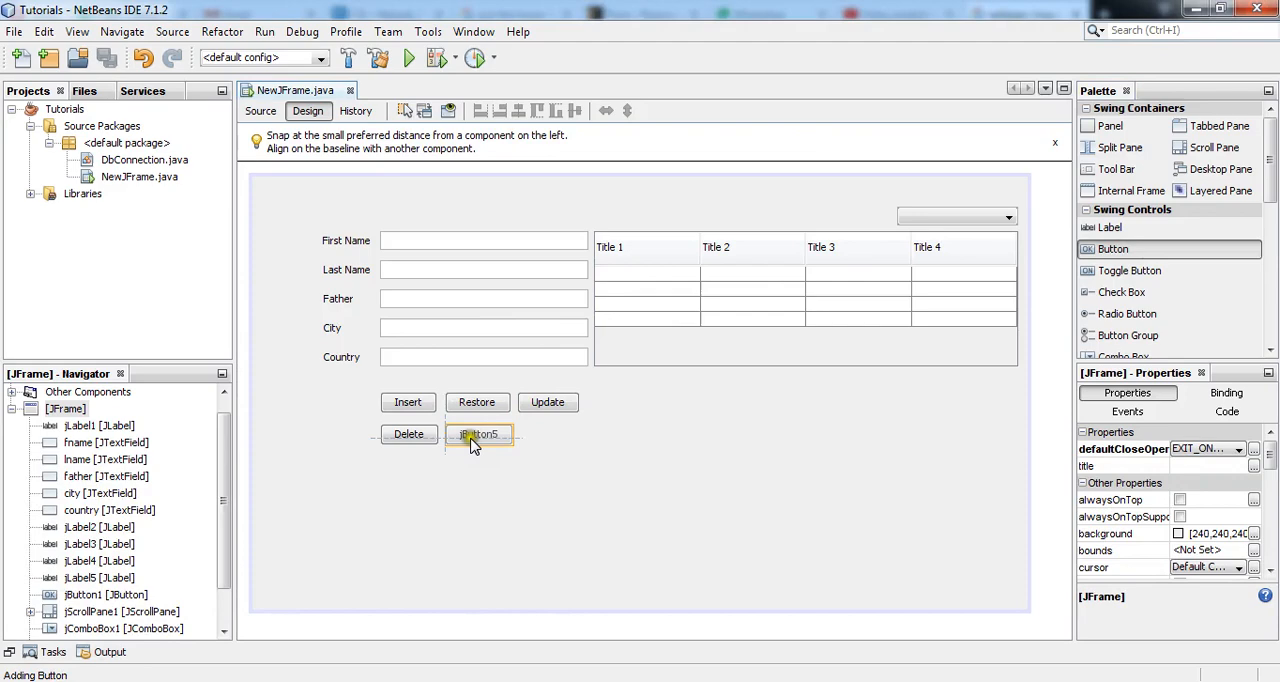
left_click(478, 434)
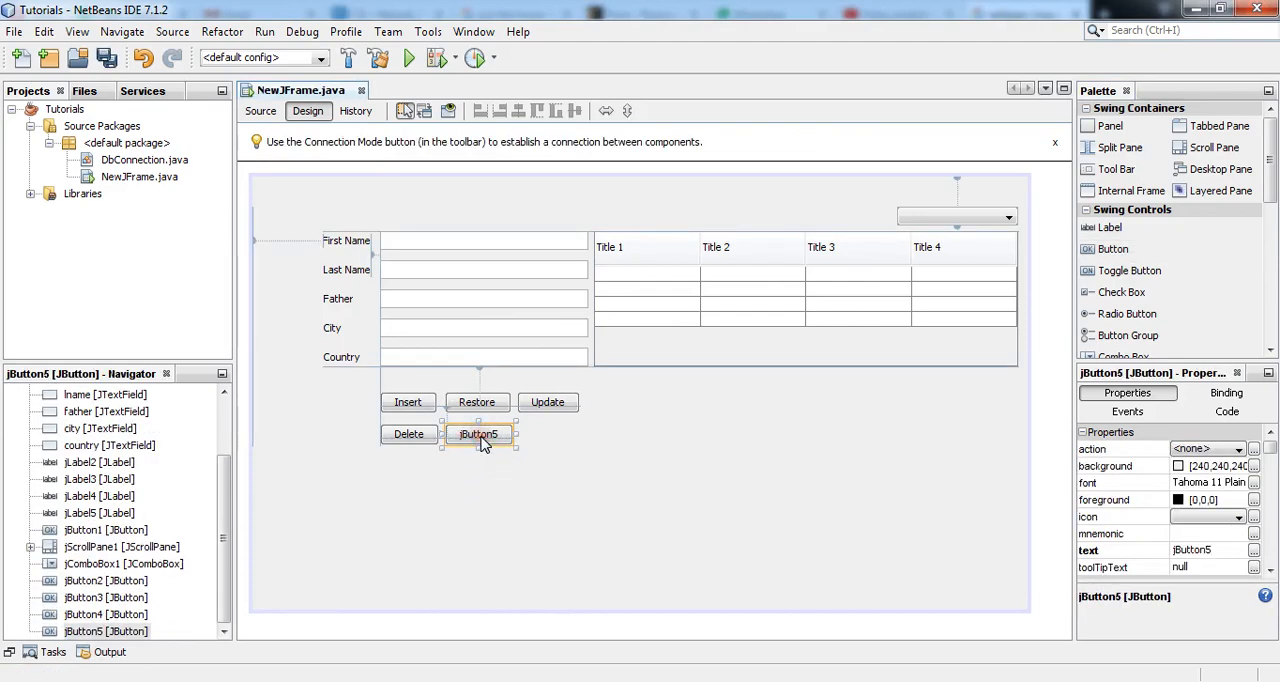
double_click(478, 432)
type("Cl")
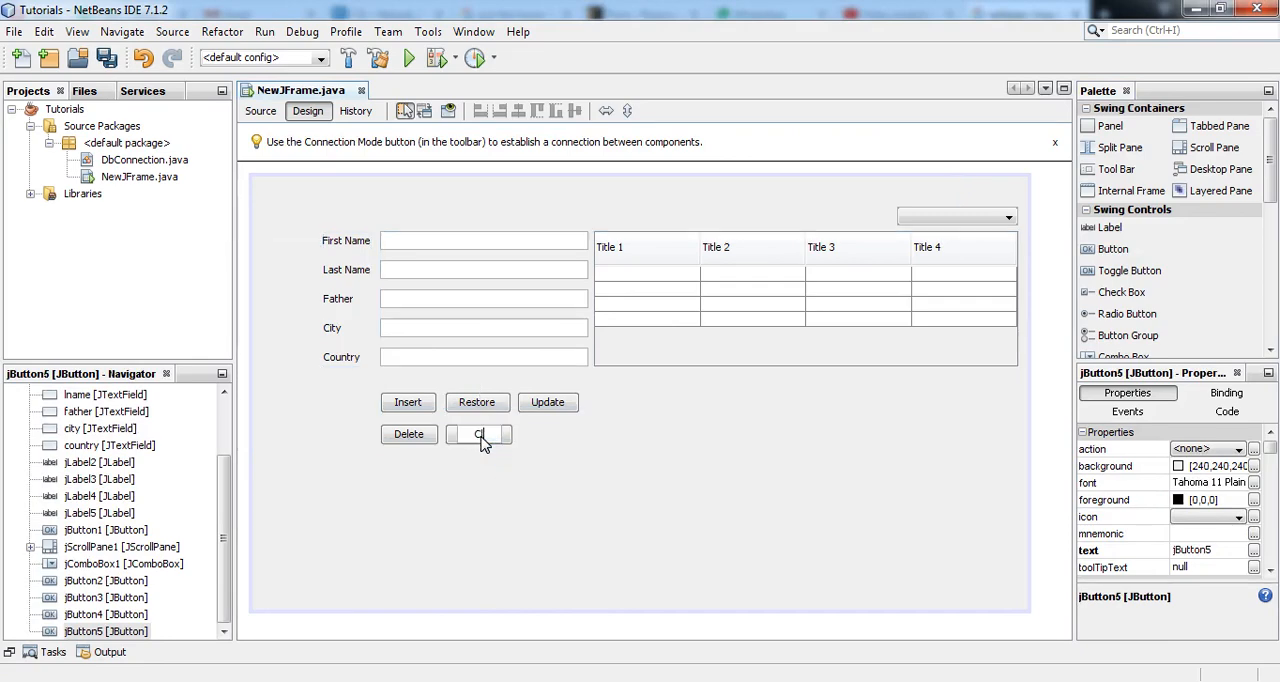
left_click(472, 434)
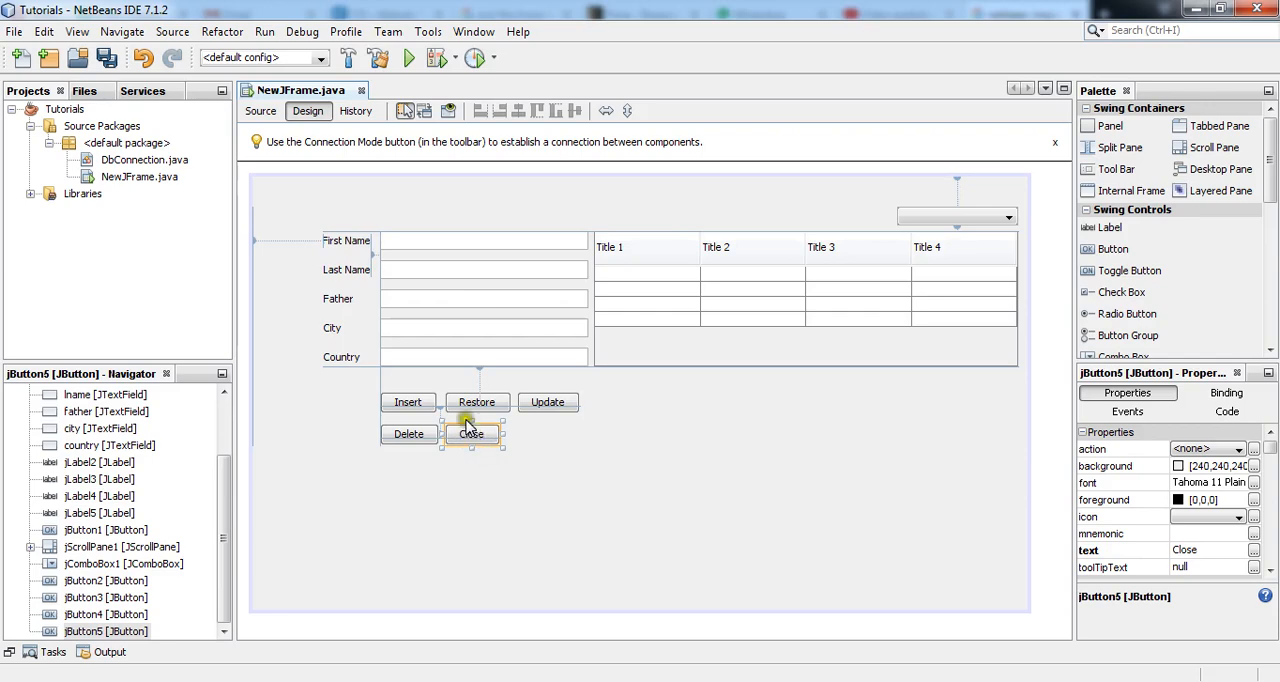
mouse_move(260, 112)
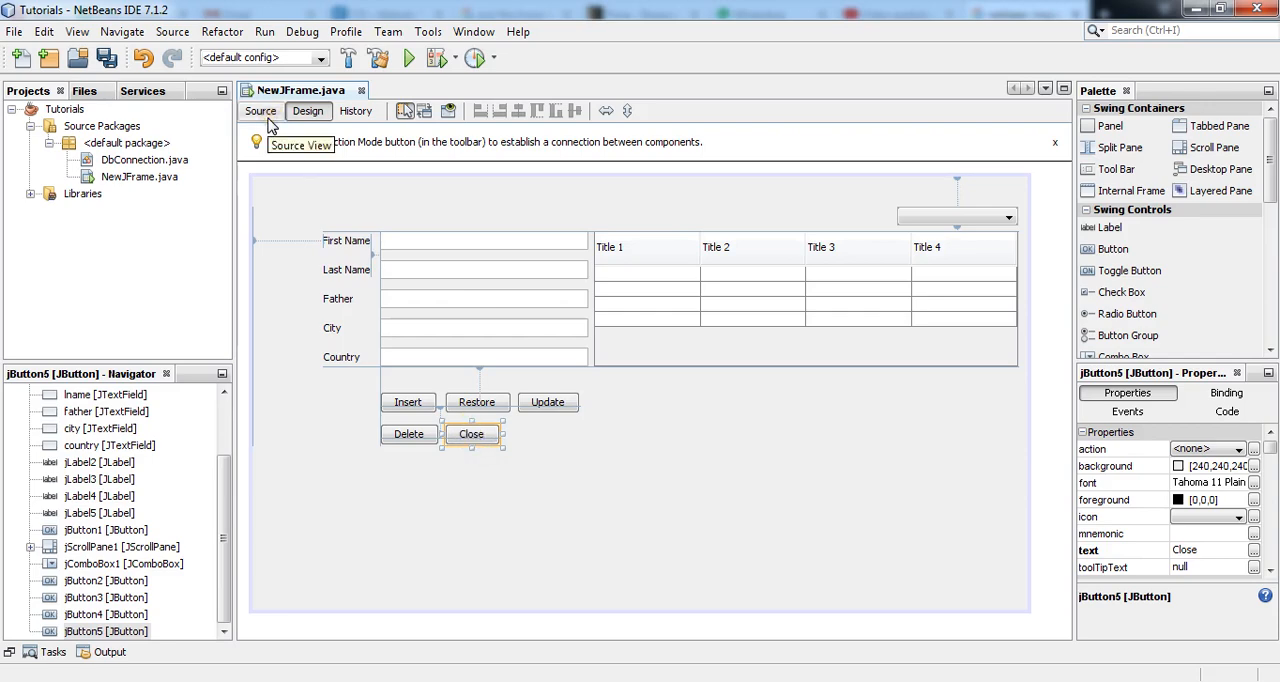
- Add a '//close window' comment and an empty public void close() method below the constructor
left_click(260, 112)
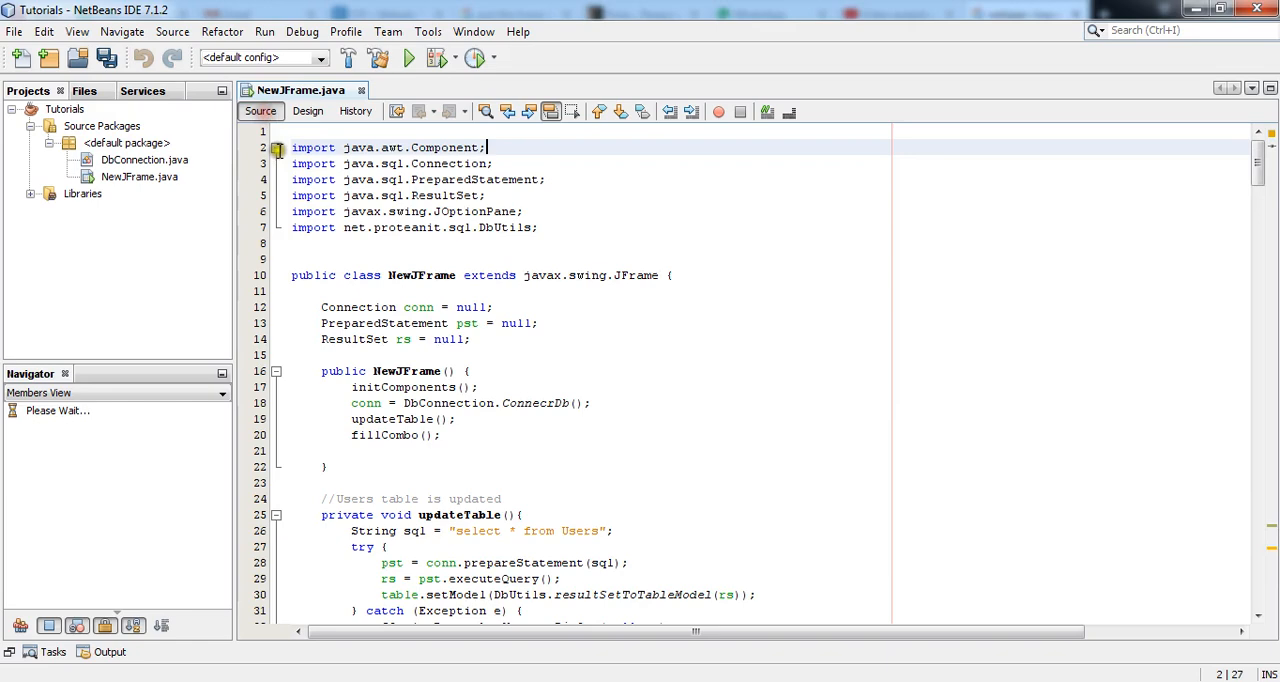
scroll("down", 3)
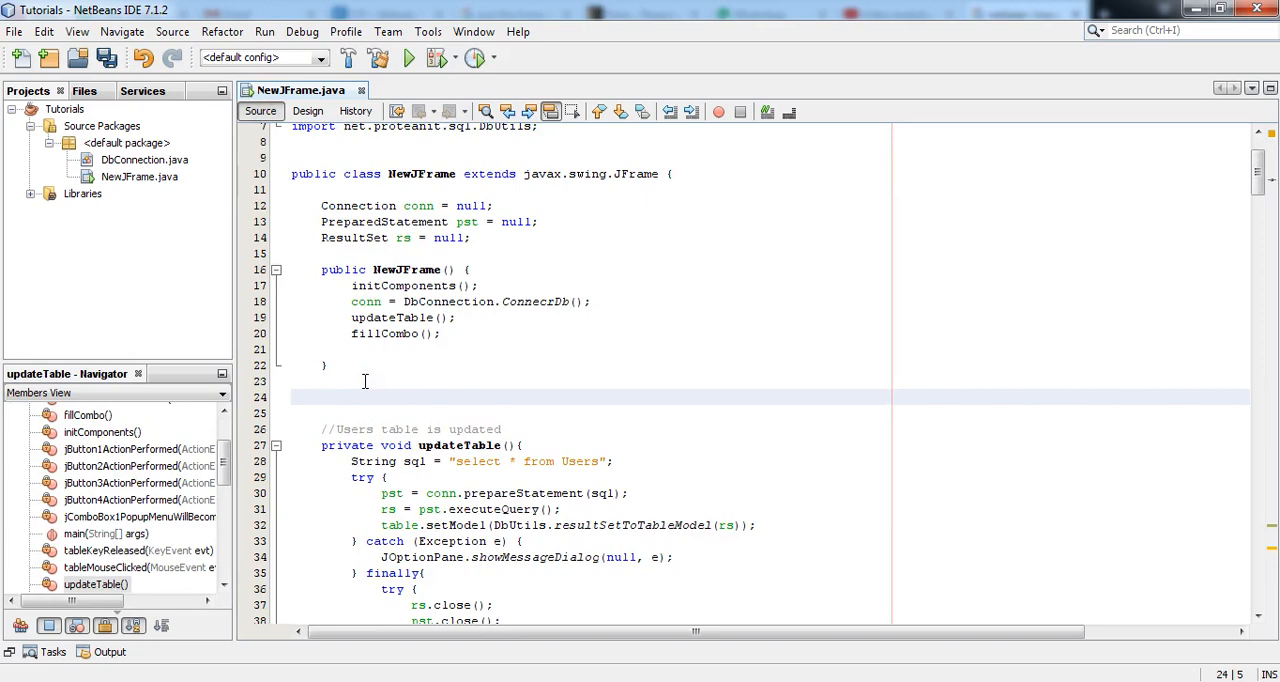
left_click(320, 396)
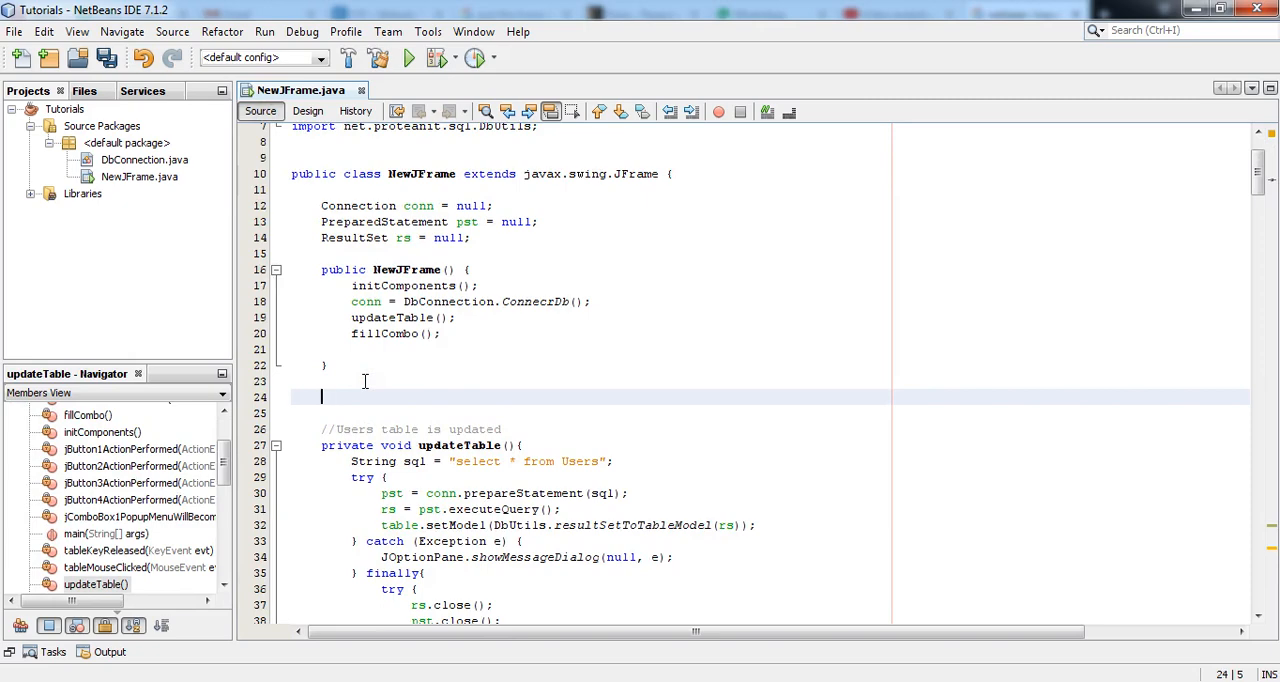
type("//")
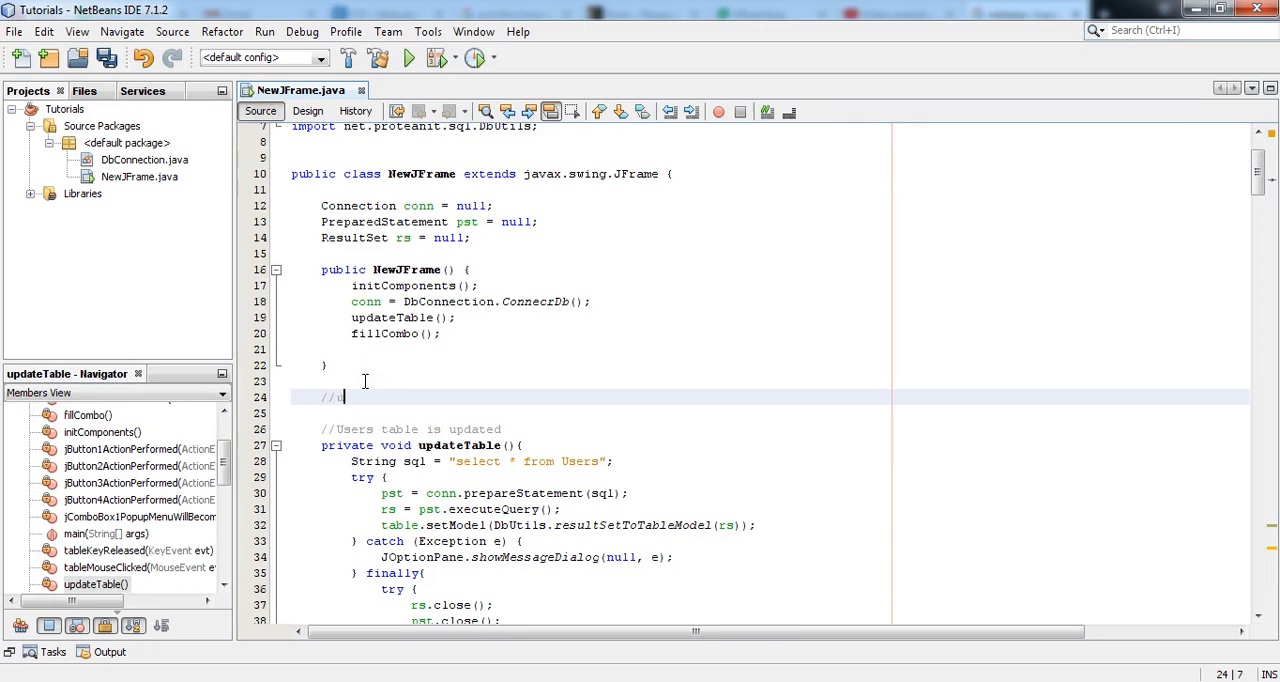
type("close windo")
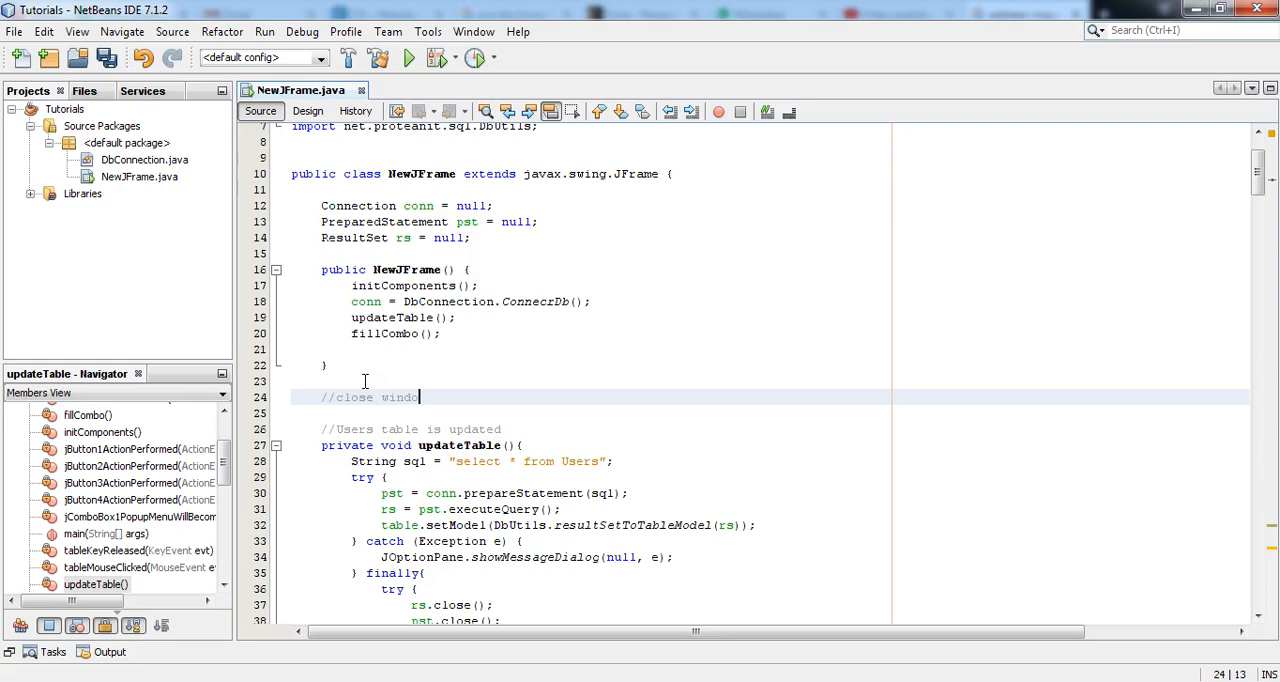
key("enter")
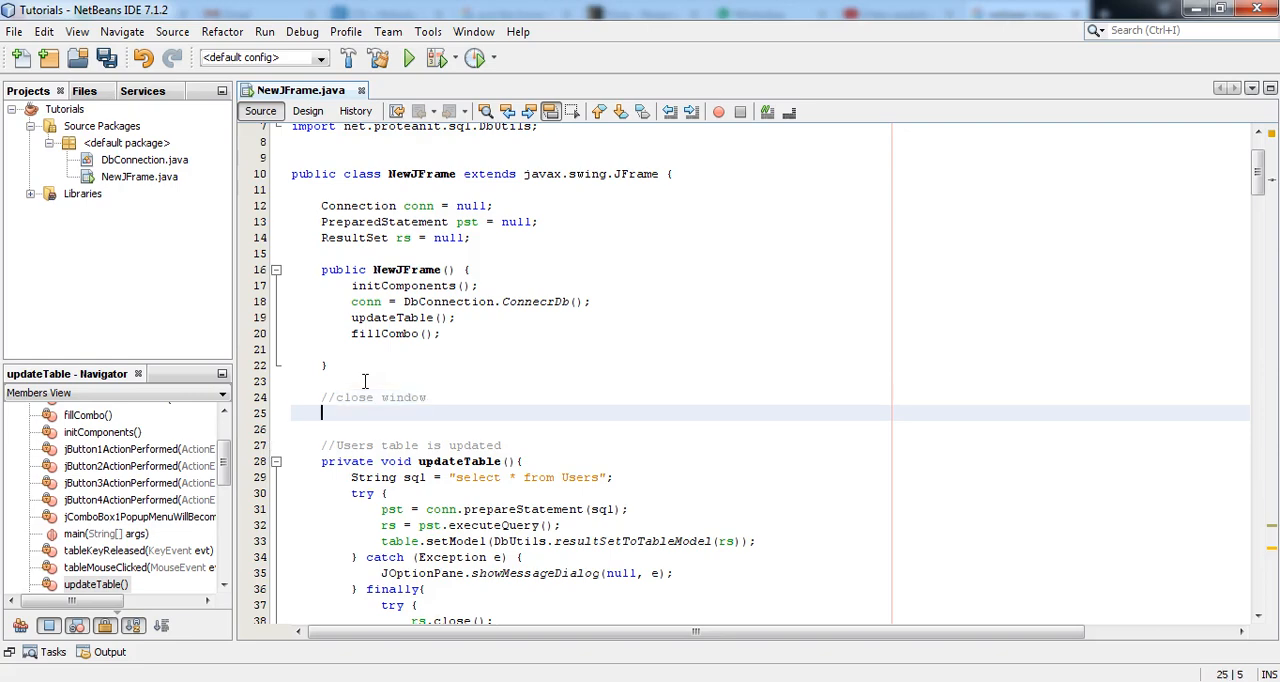
type("public void close")
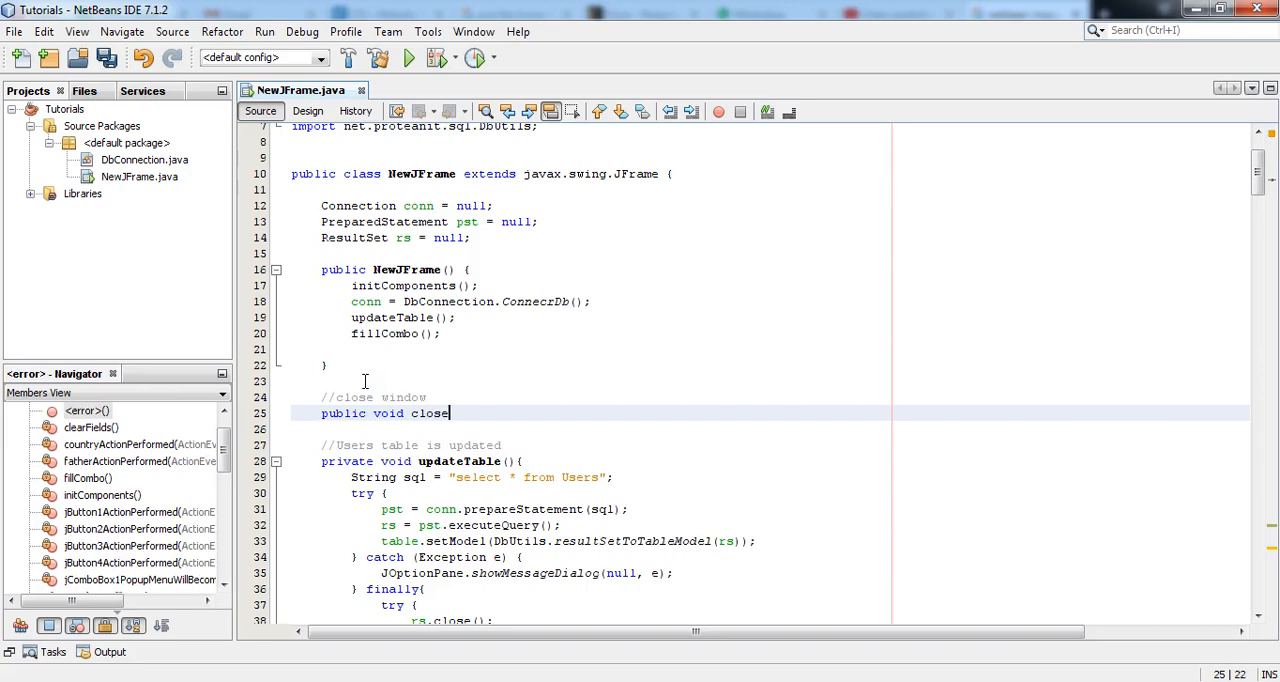
type("(){")
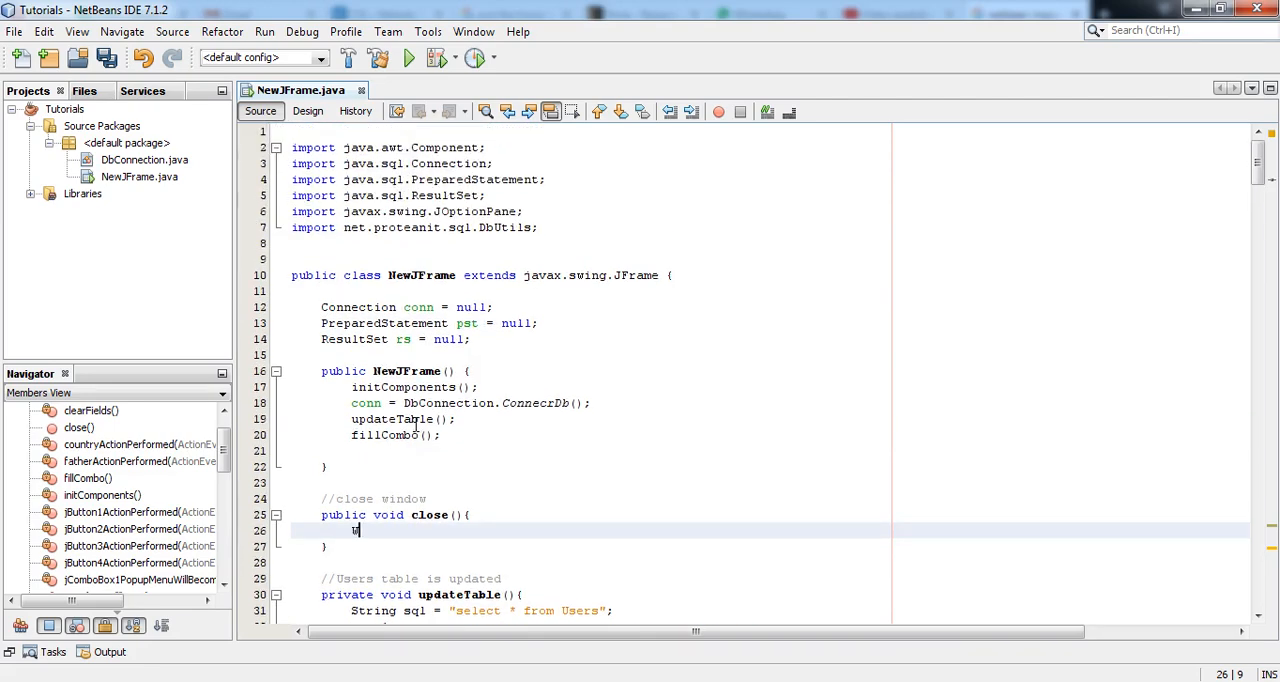
- Declare WindowEvent closeWindow = new WindowEvent(this, WindowEvent.WINDOW_CLOSING); inside close()
type("Windo")
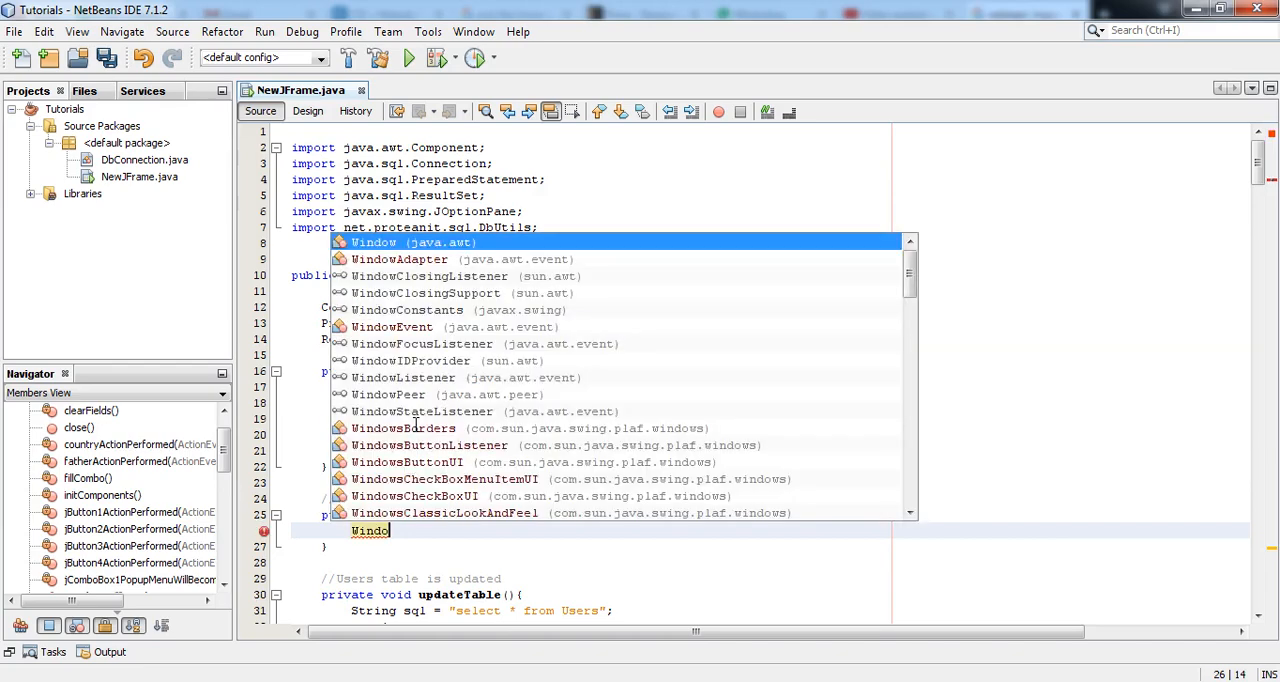
mouse_move(372, 242)
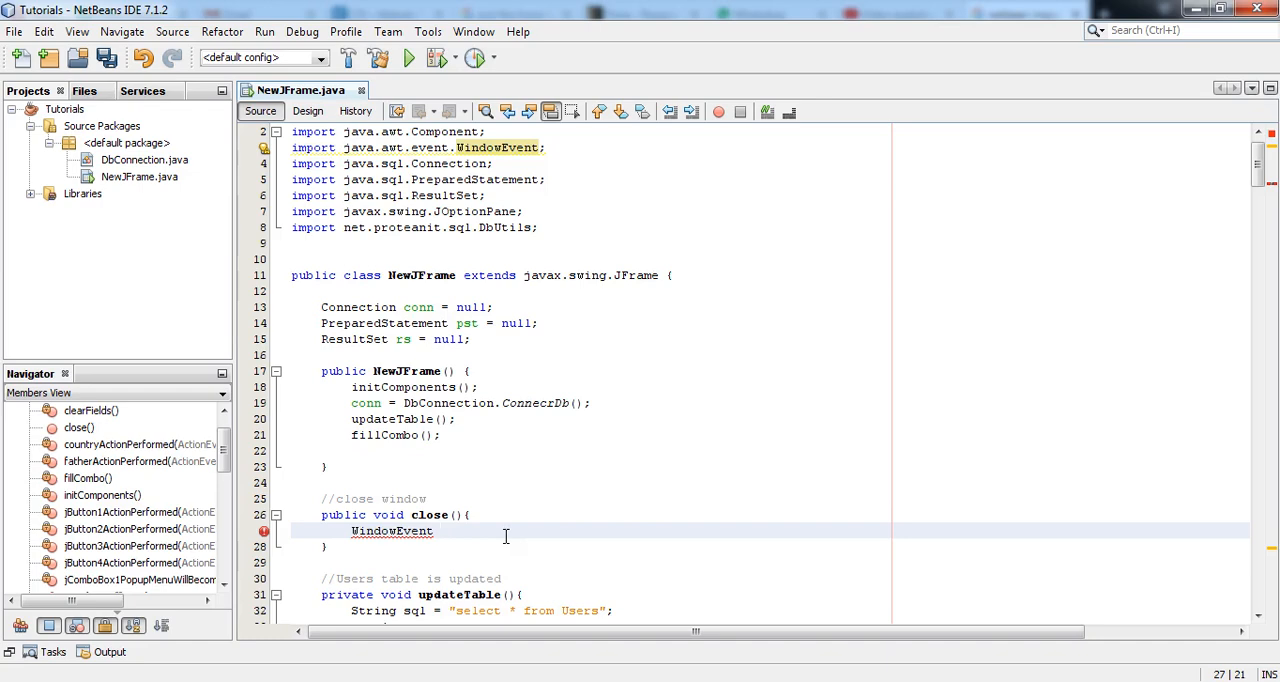
type("closeWindow = n")
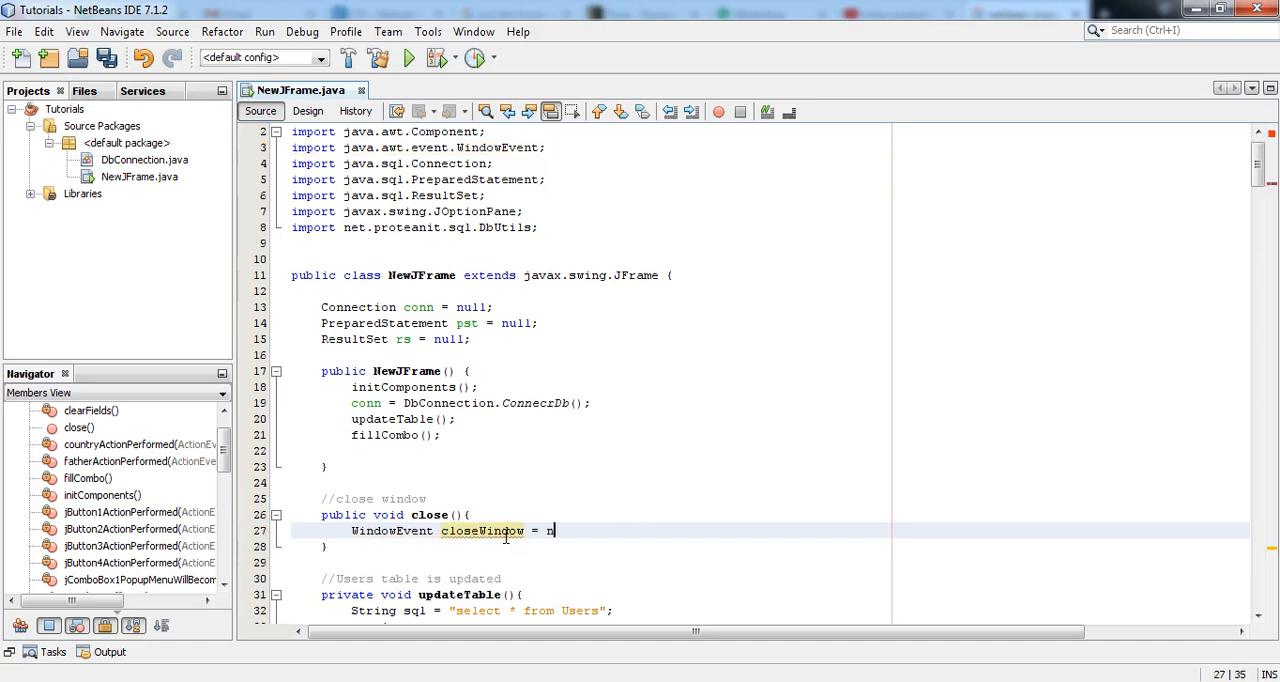
type("ew")
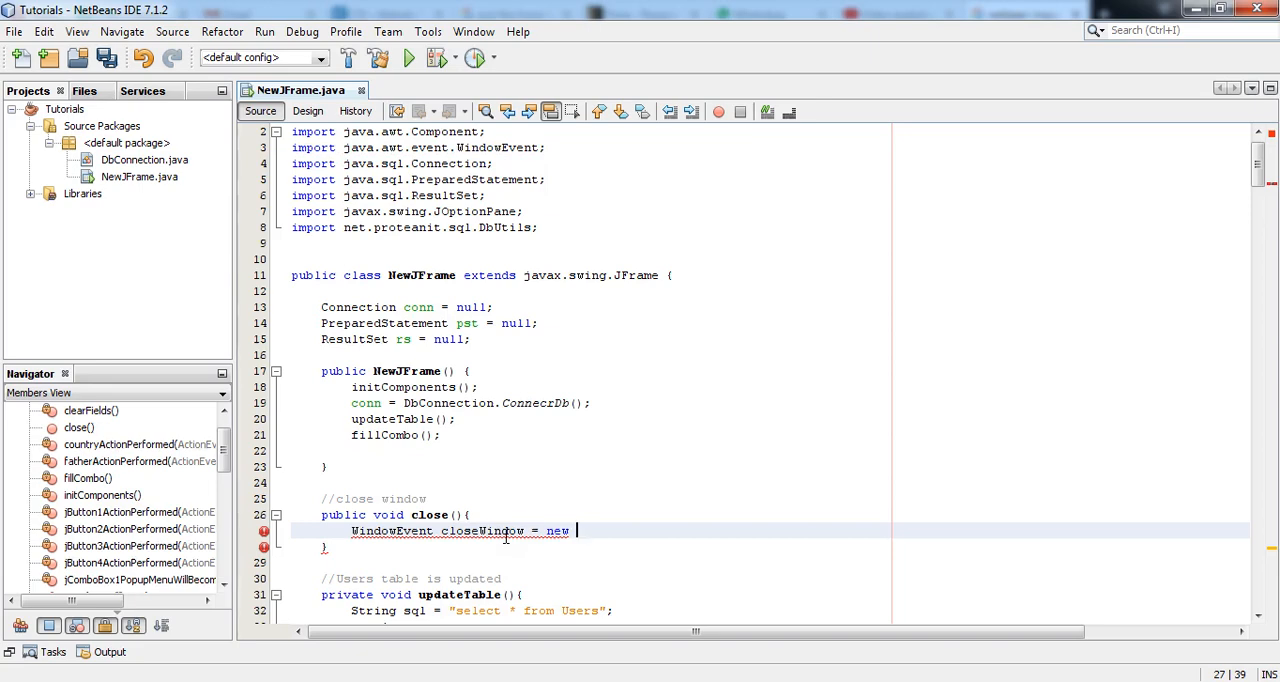
type("WindowEvent(")
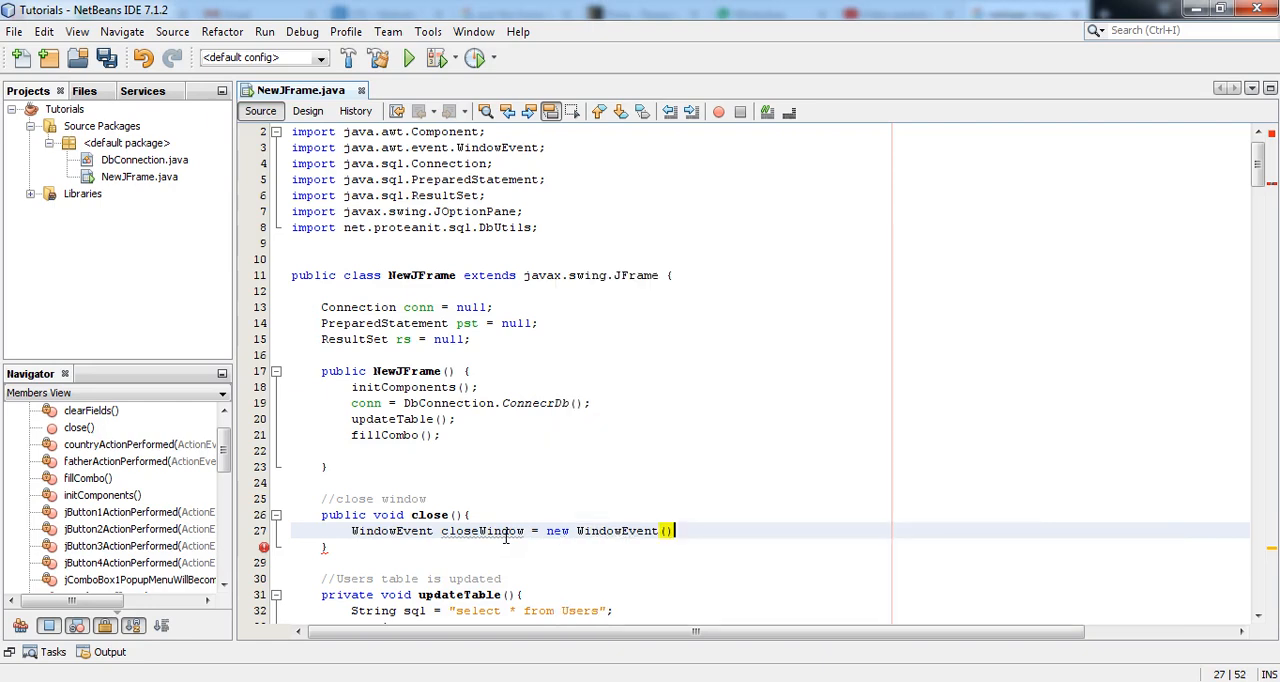
type("this,")
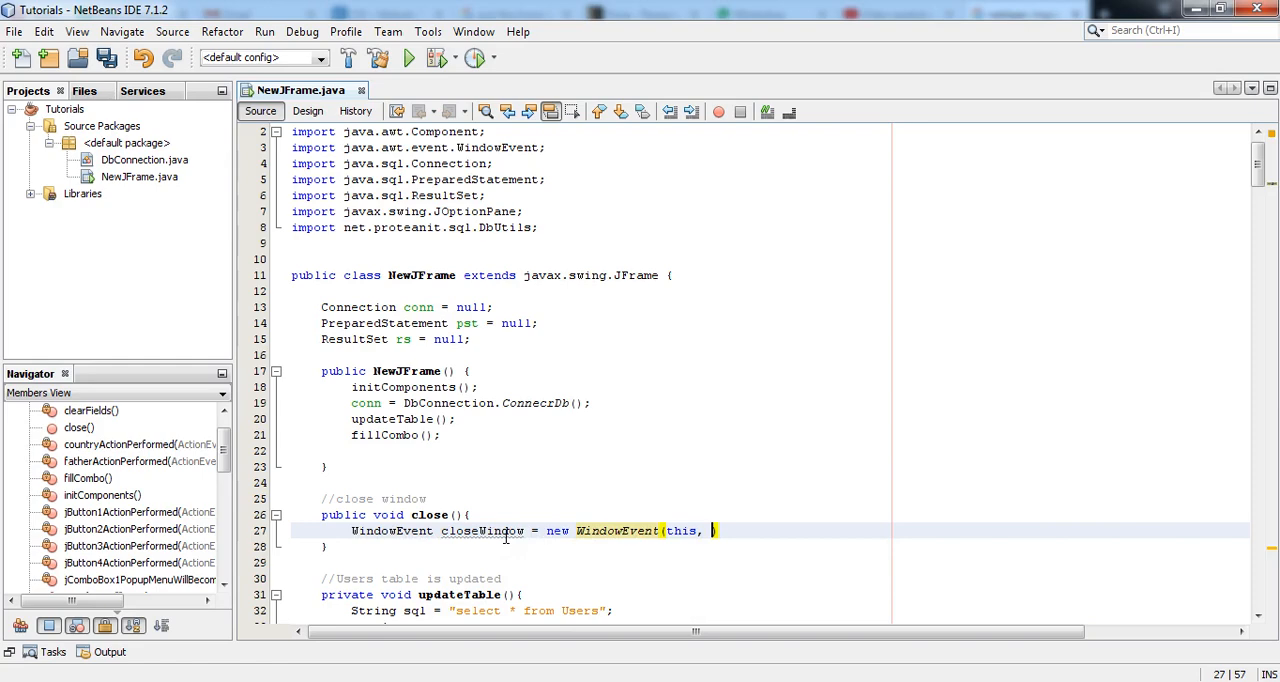
type("WindowEvent")
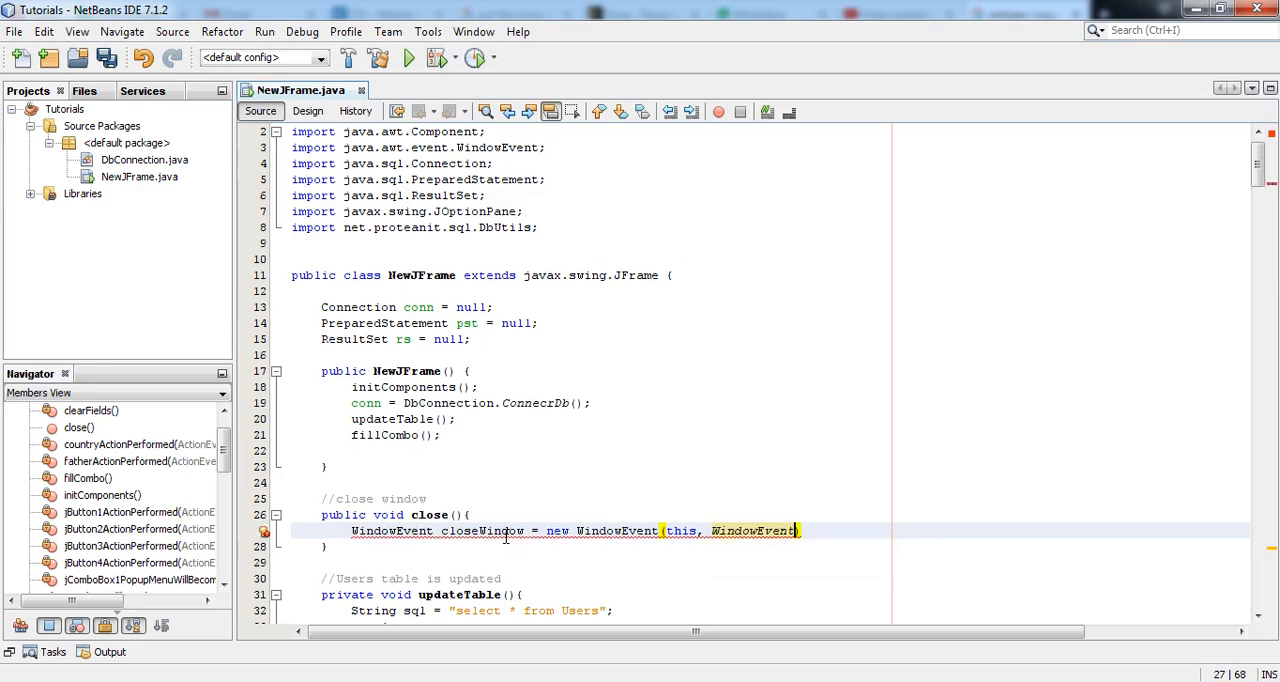
type(".WINDOW_CLOSING")
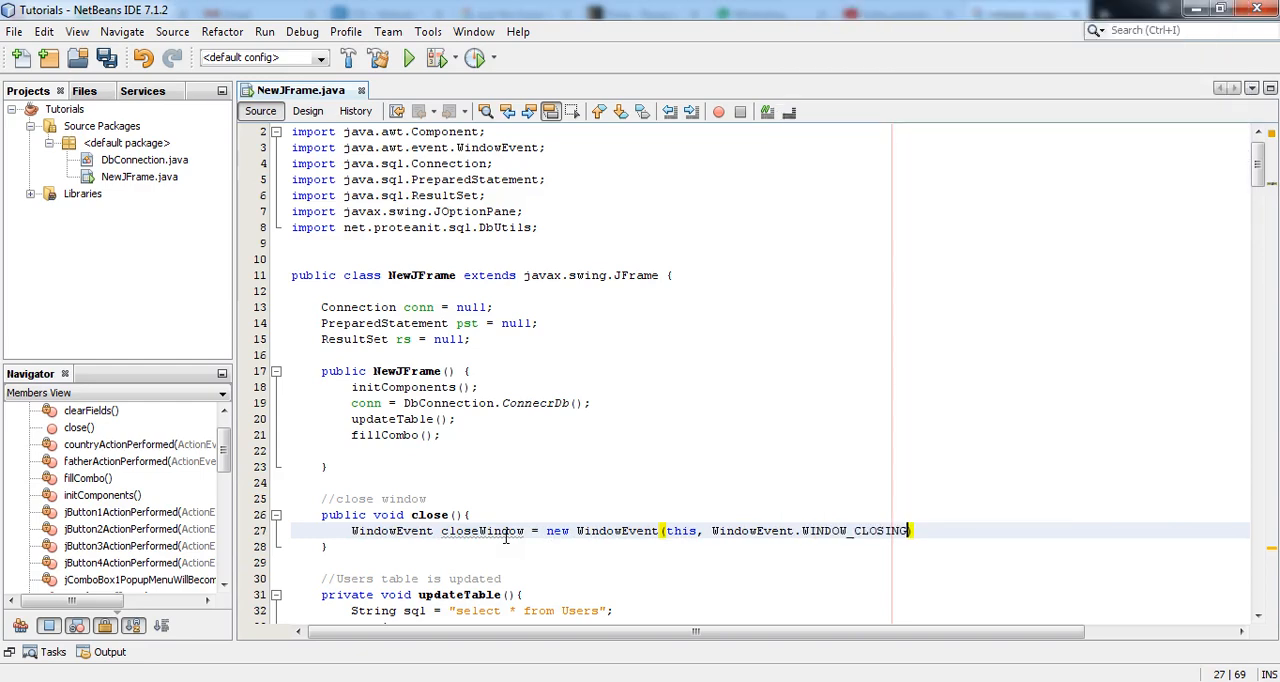
type(");")
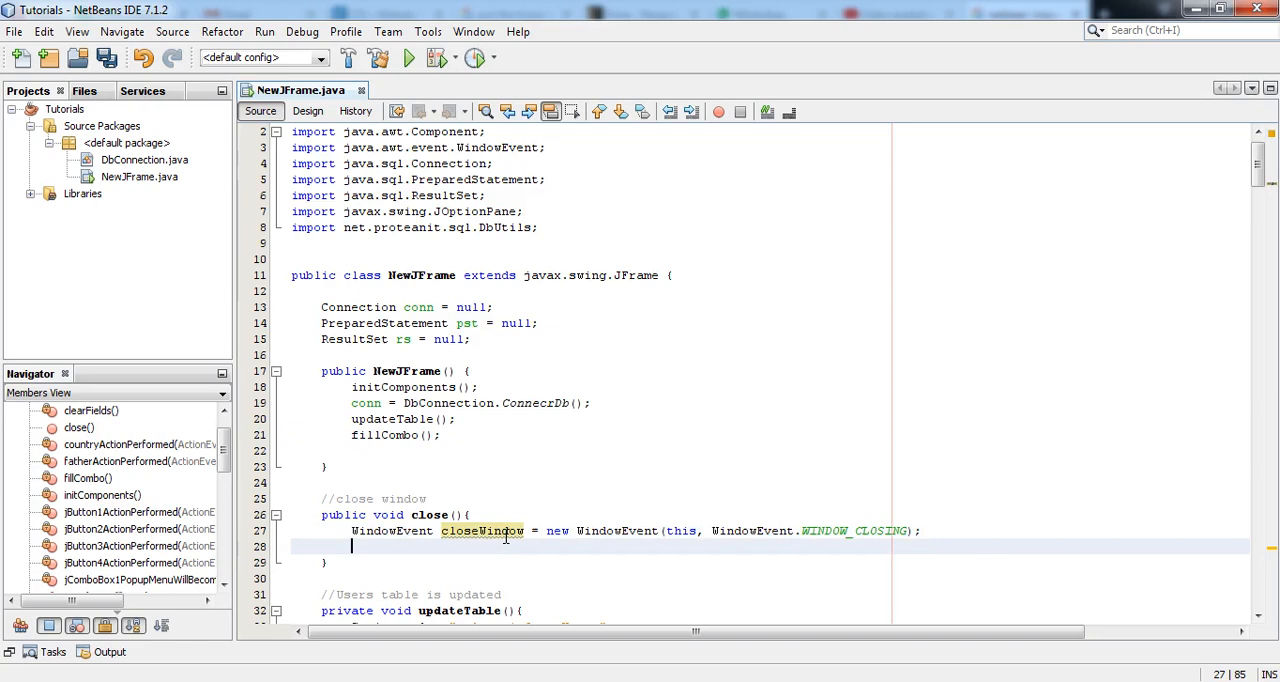
- Post closeWindow via Toolkit.getDefaultToolkit().getSystemEventQueue().postEvent(closeWindow); with Toolkit imported
type("T")
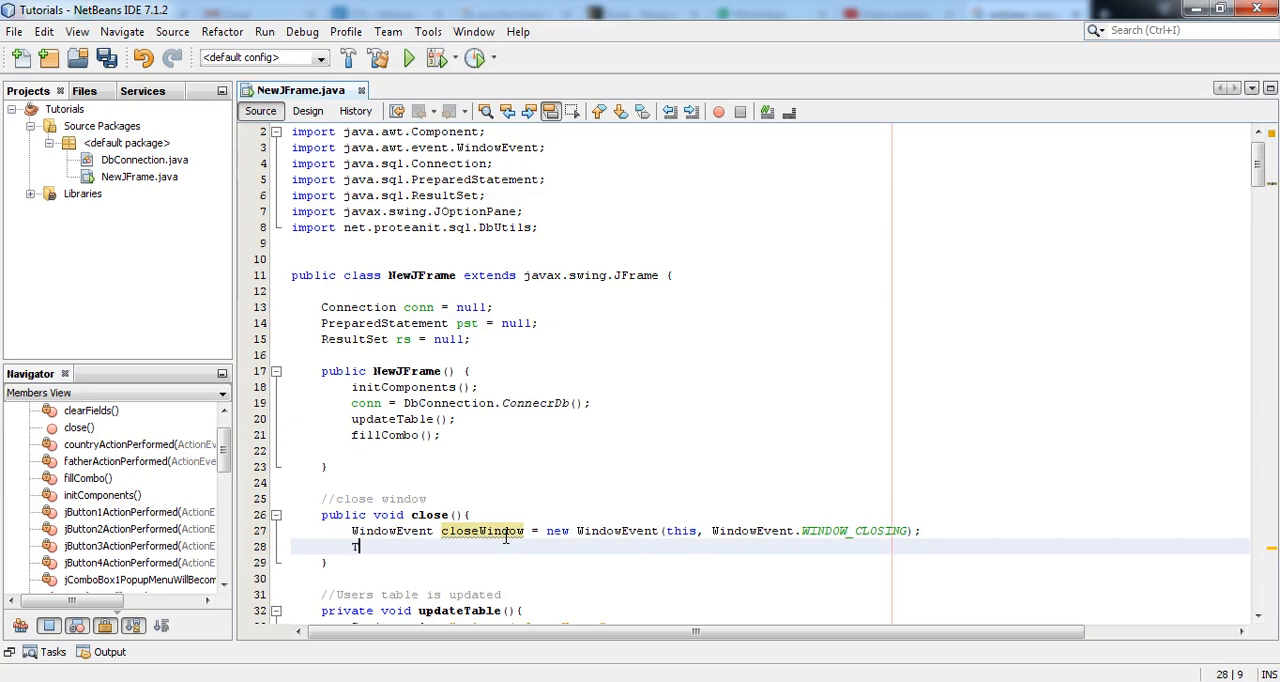
type("oolkit")
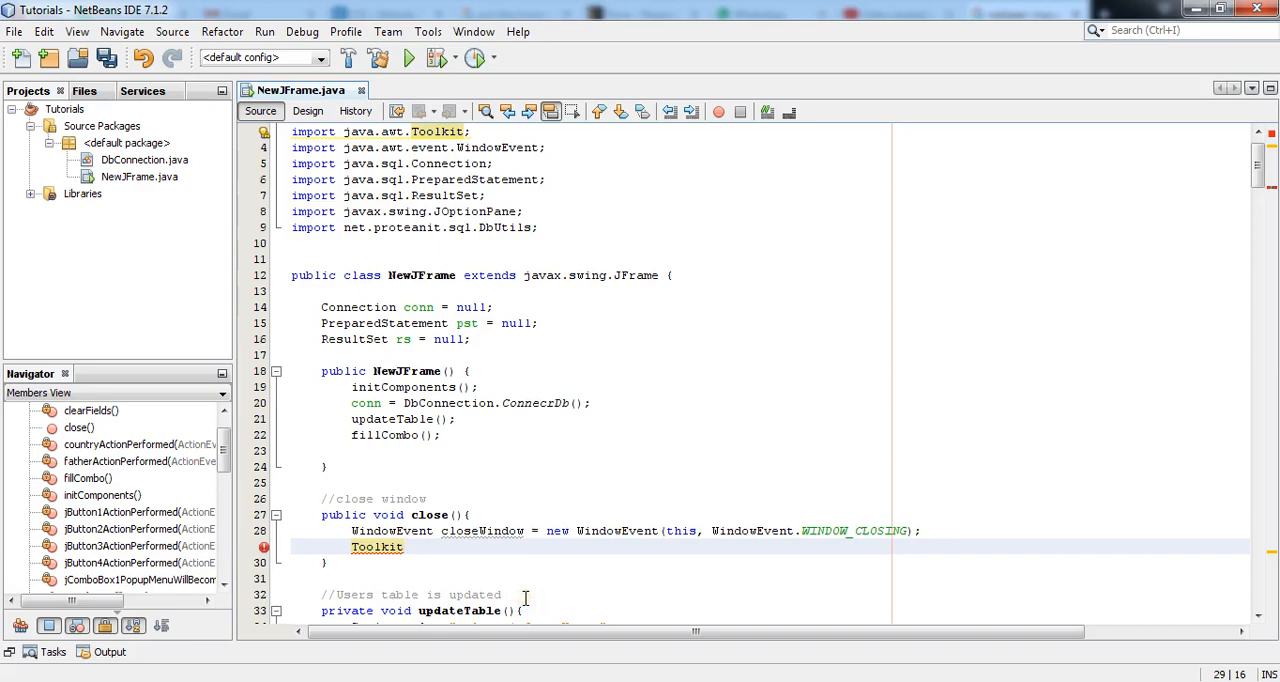
type(".getDefaultToolkit()")
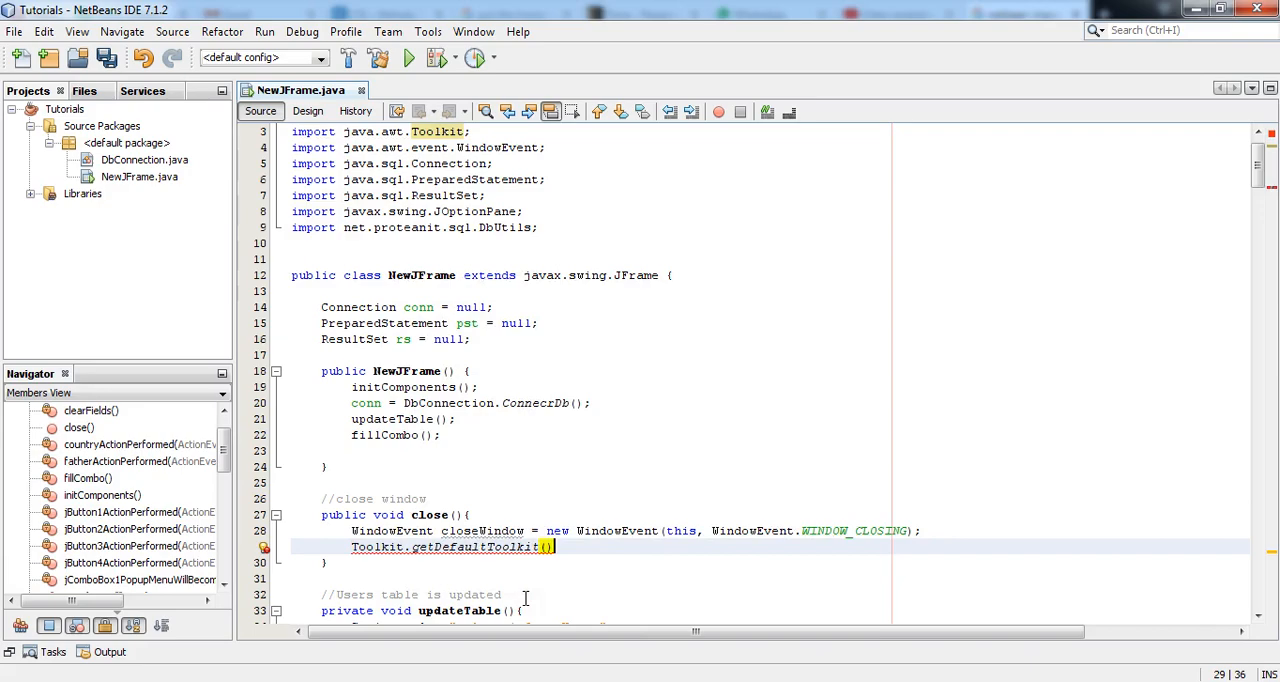
type(".getsystemEventQueue()")
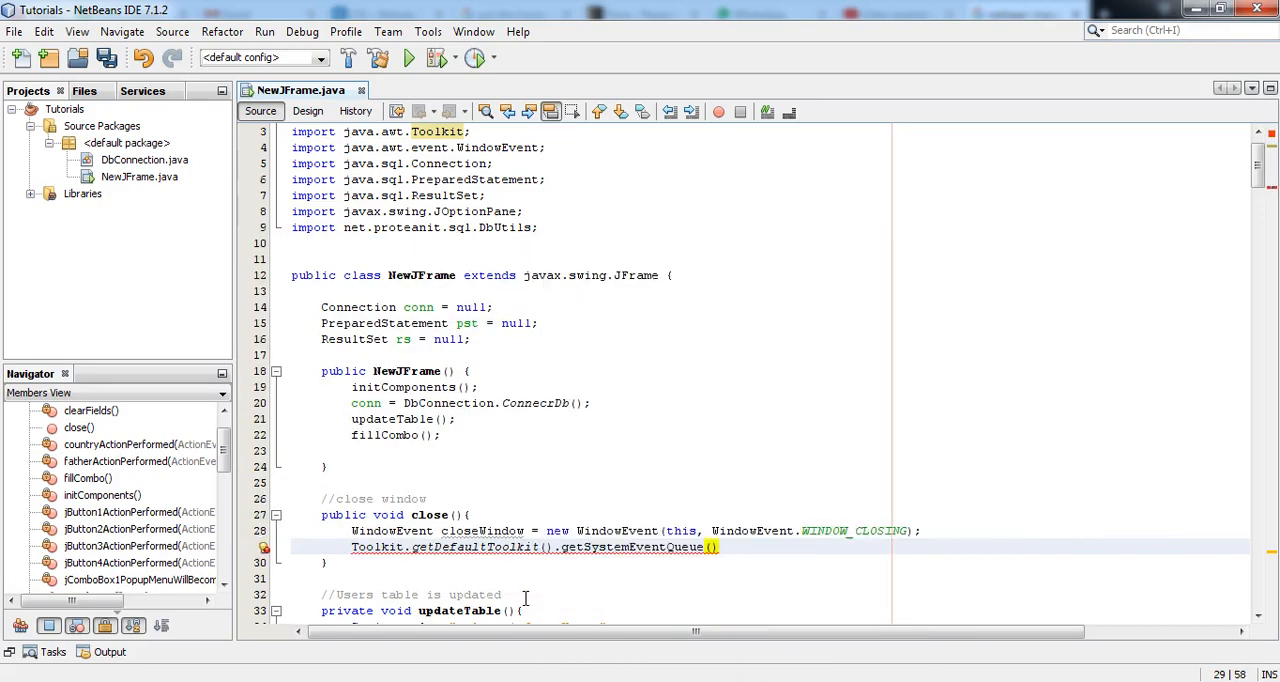
type(".postEvent(closeWindow);")
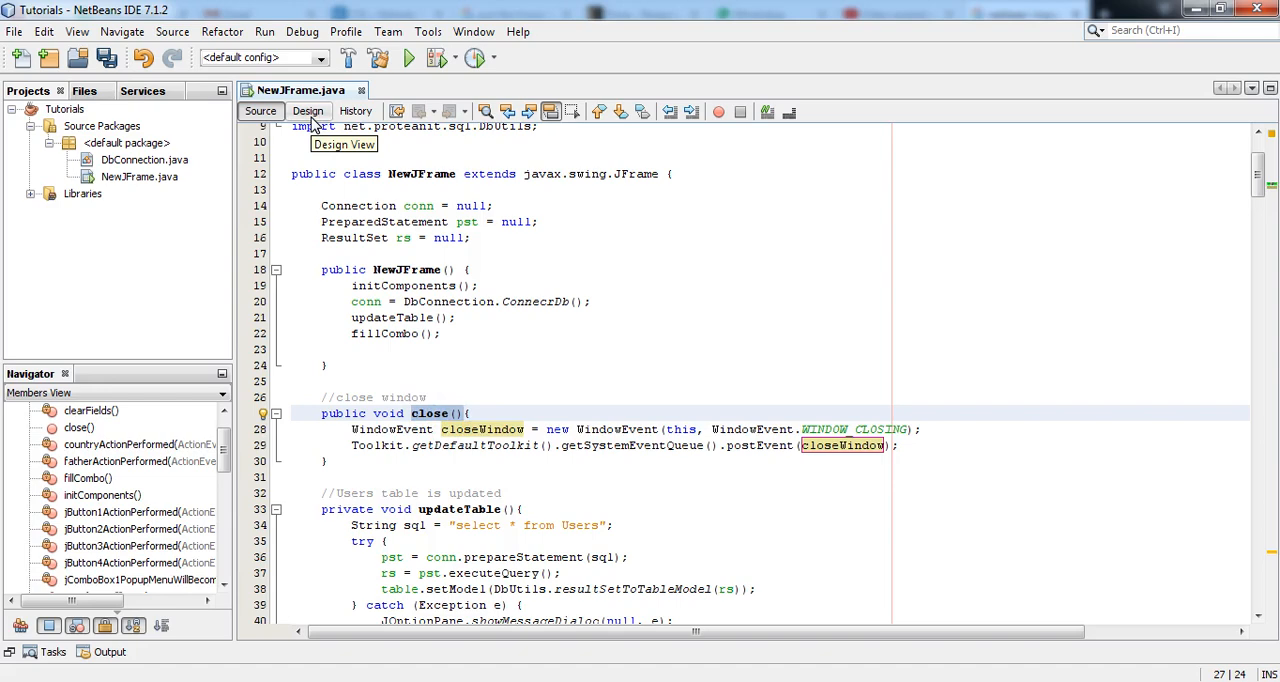
- Generate an actionPerformed handler for the Close button from the Design view
left_click(308, 112)
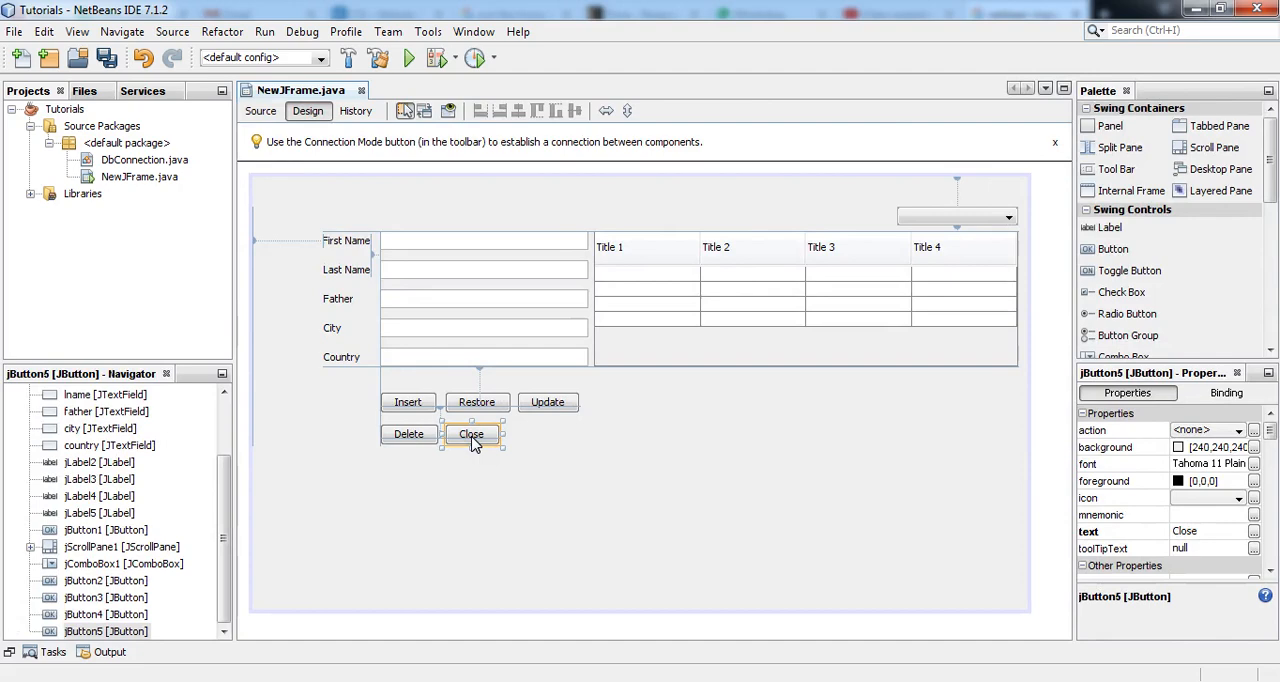
right_click(472, 434)
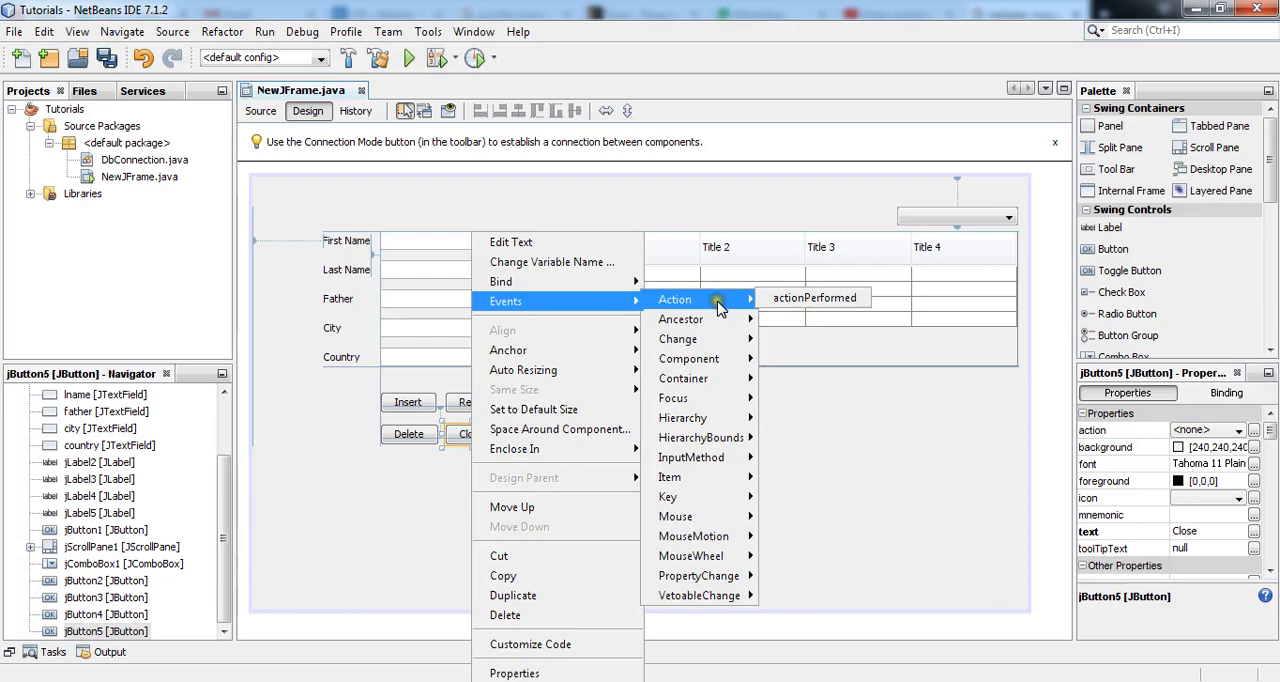
left_click(814, 296)
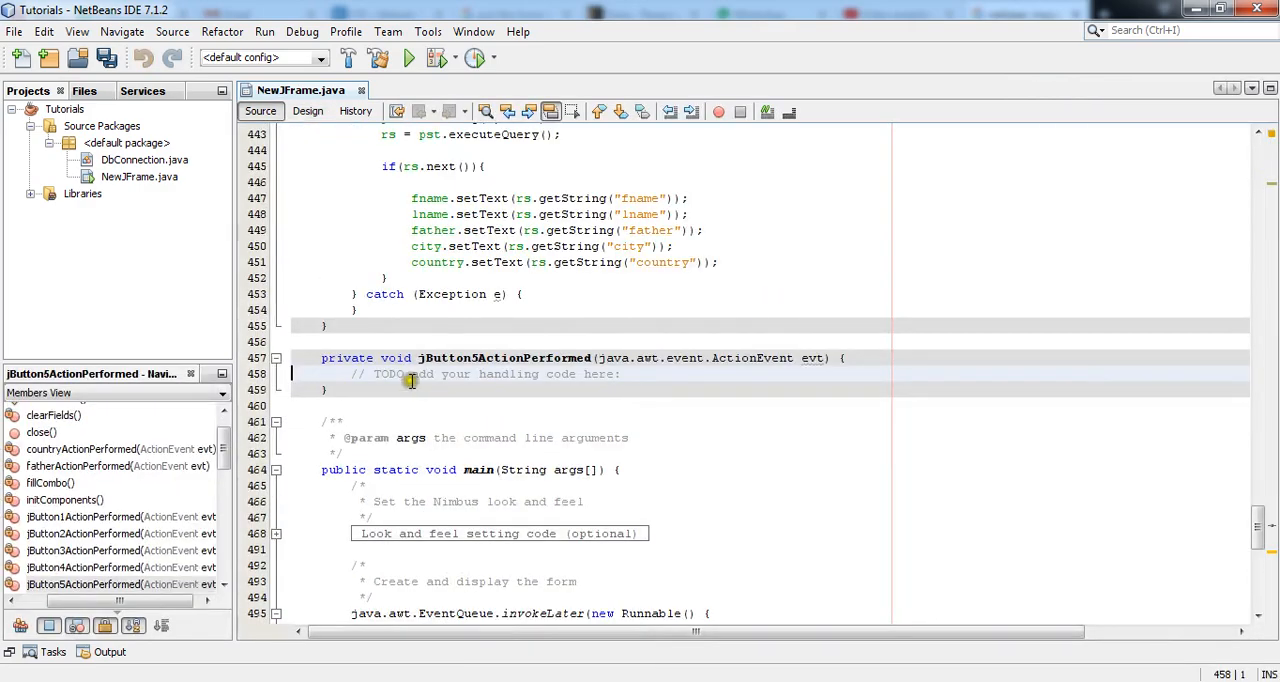
- Replace the handler's TODO comment with close();, save all and run the project
triple_click(490, 372)
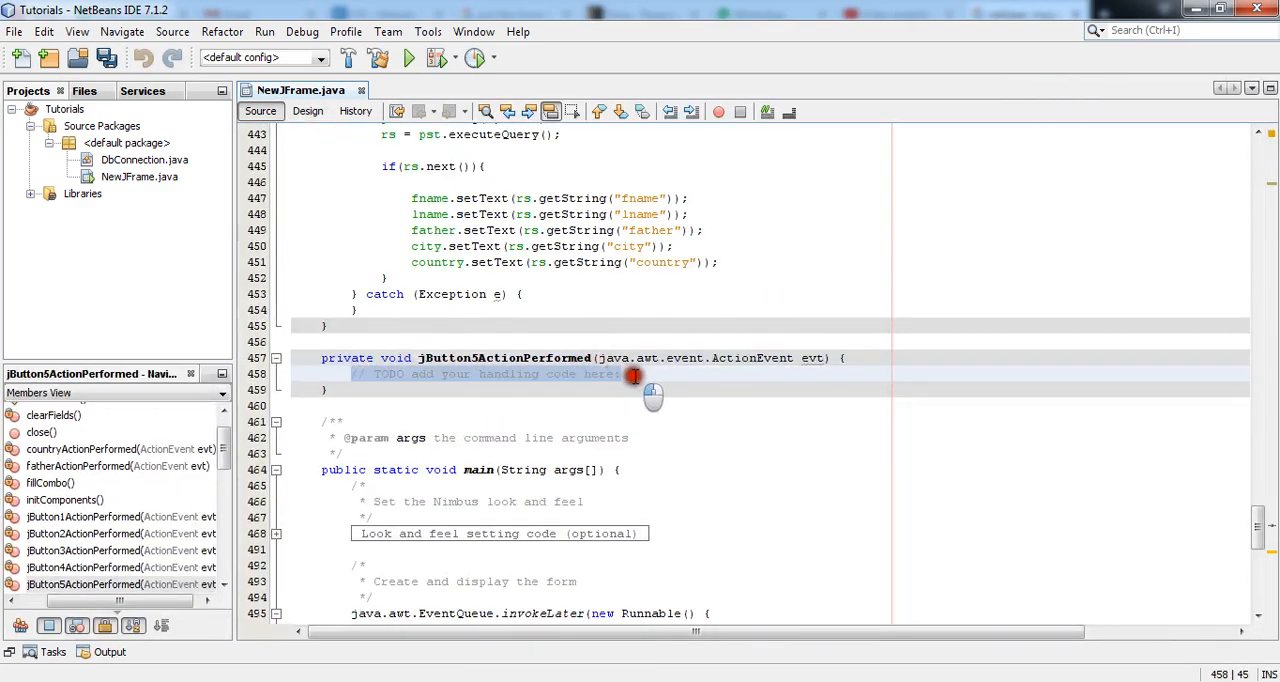
type("close()")
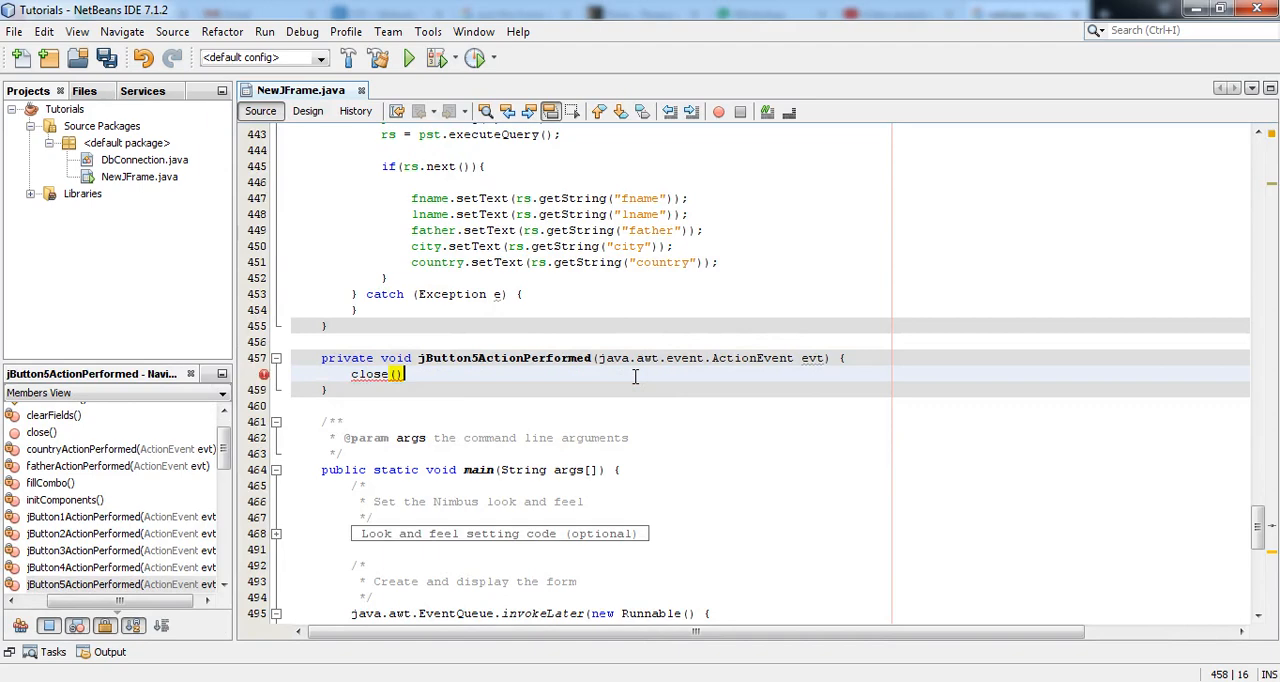
type(";")
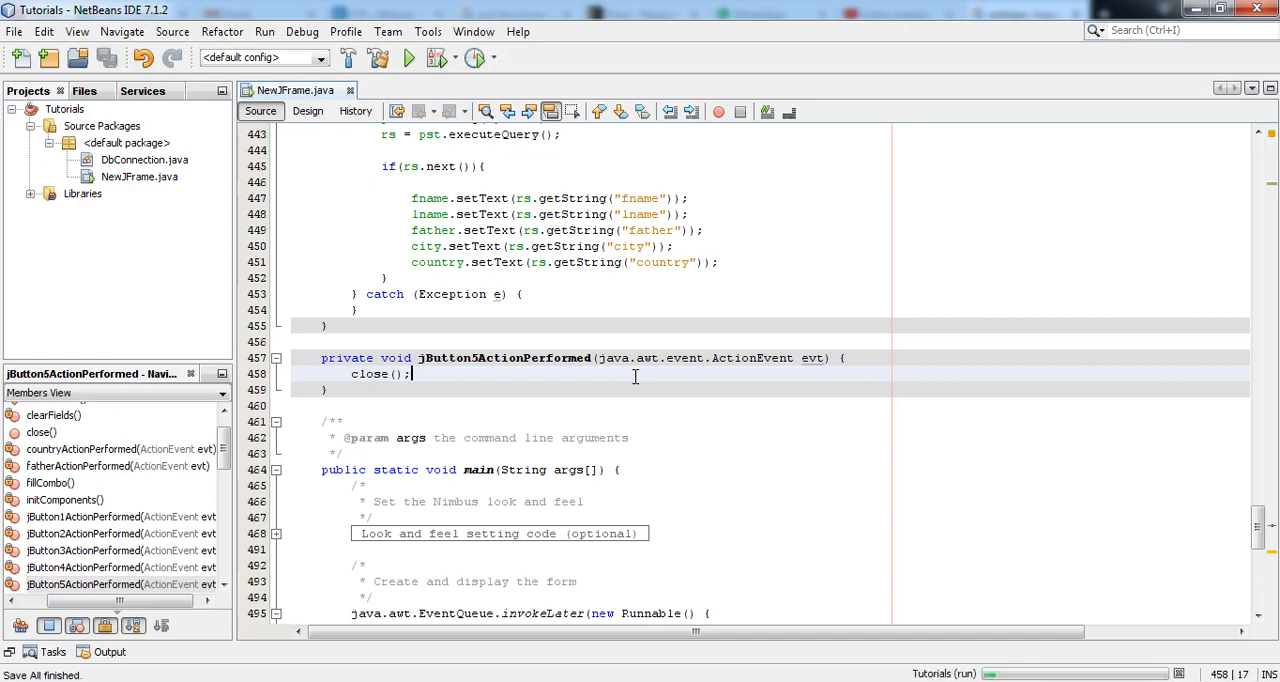
left_click(408, 56)
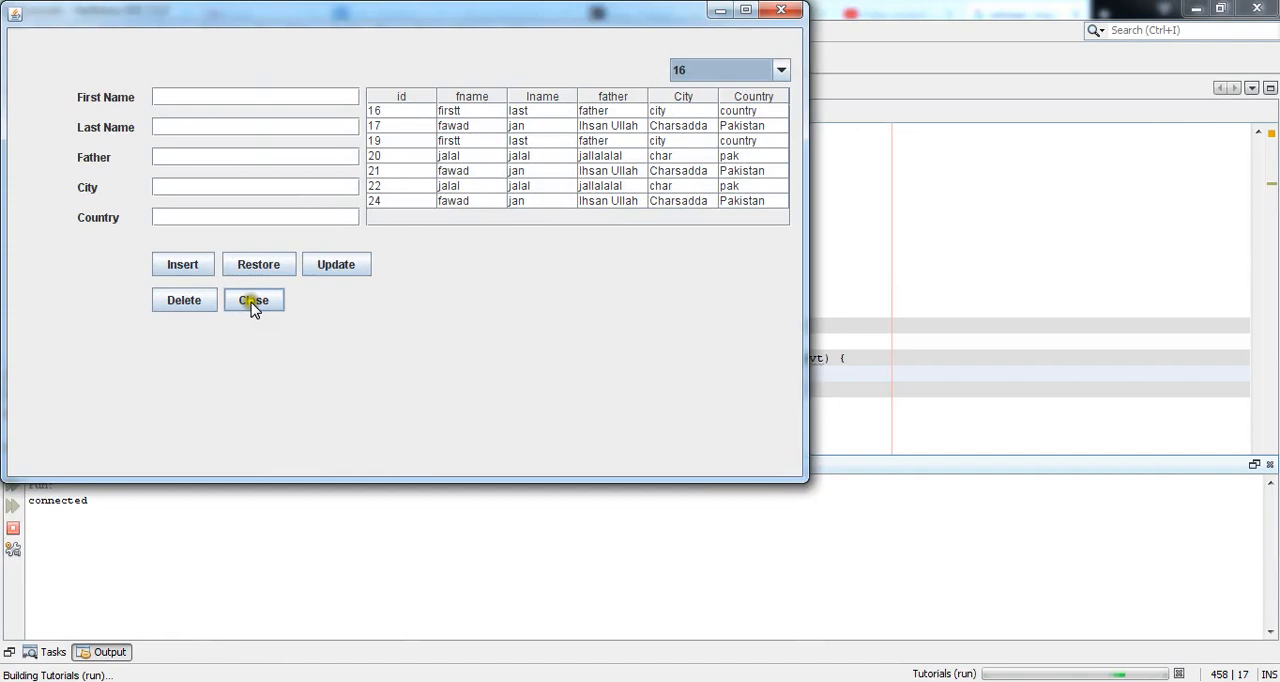
- Test that the Close button shuts the running form, then run and close it again
left_click(252, 300)
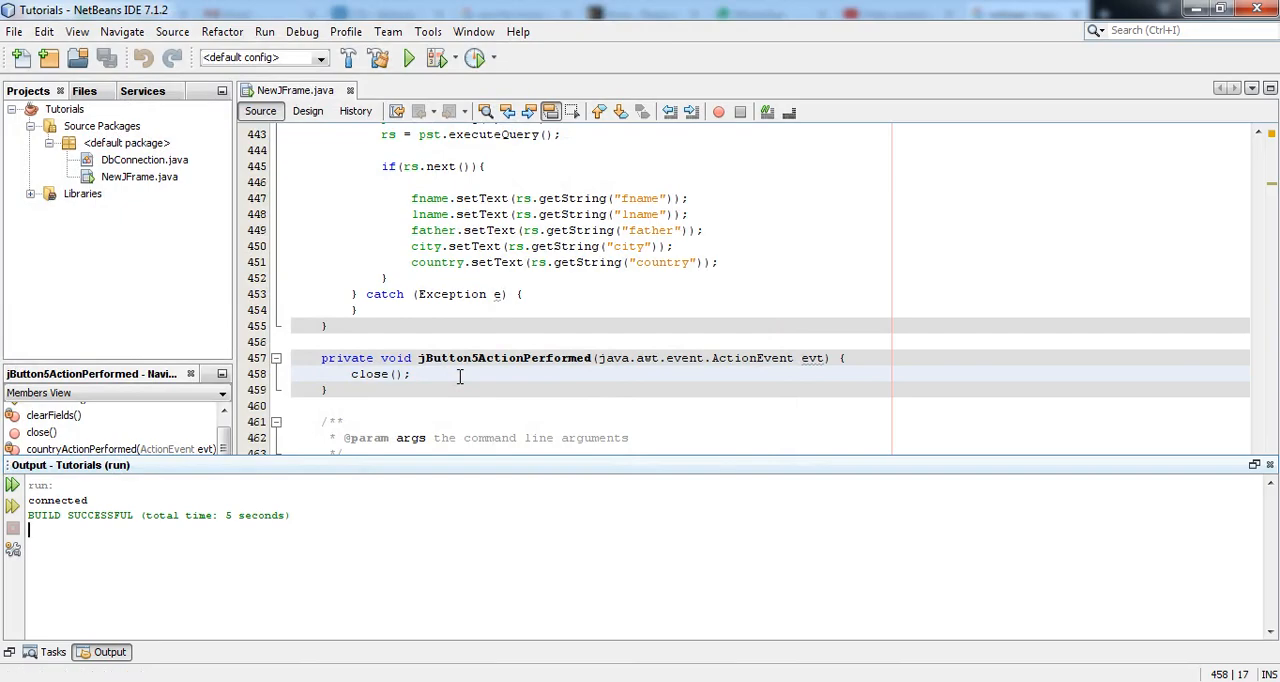
left_click(408, 56)
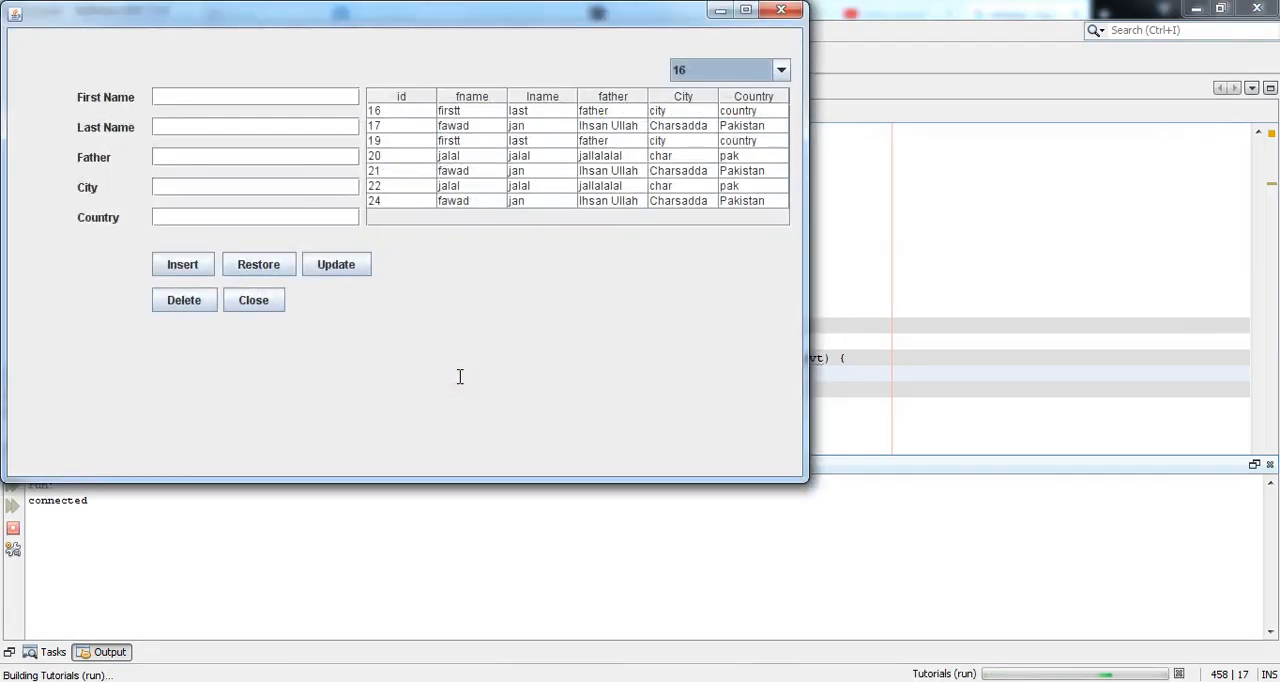
mouse_move(816, 506)
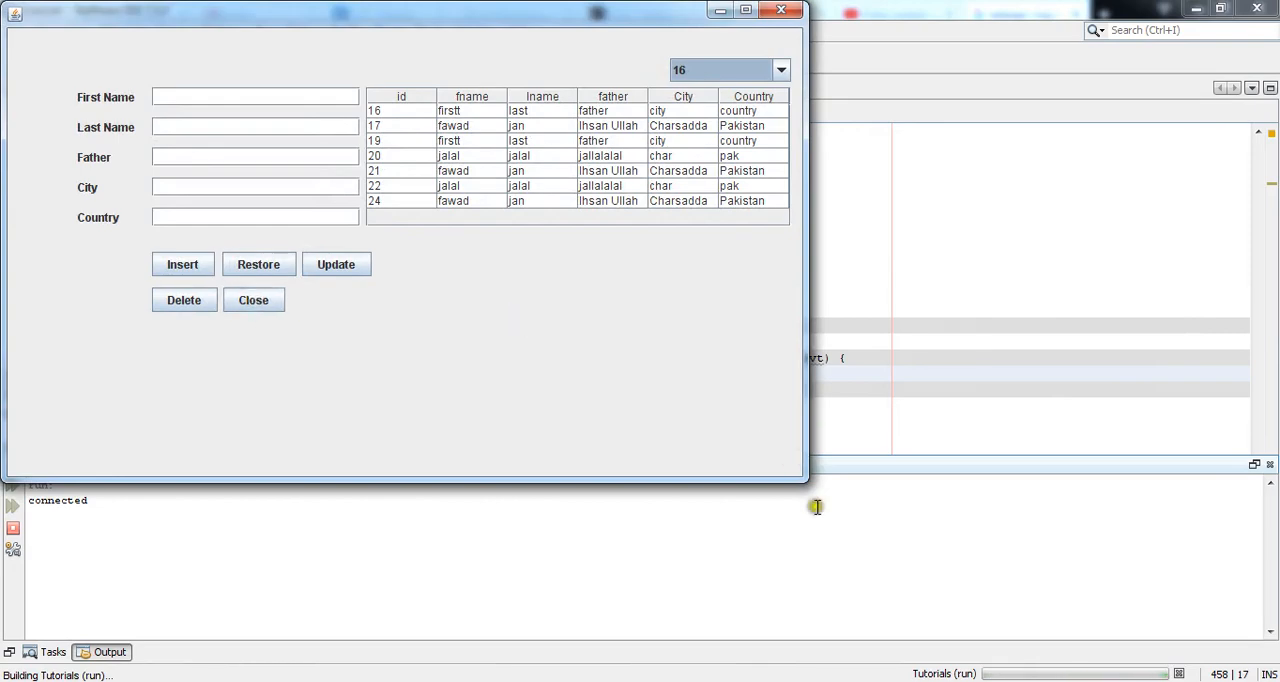
mouse_move(944, 668)
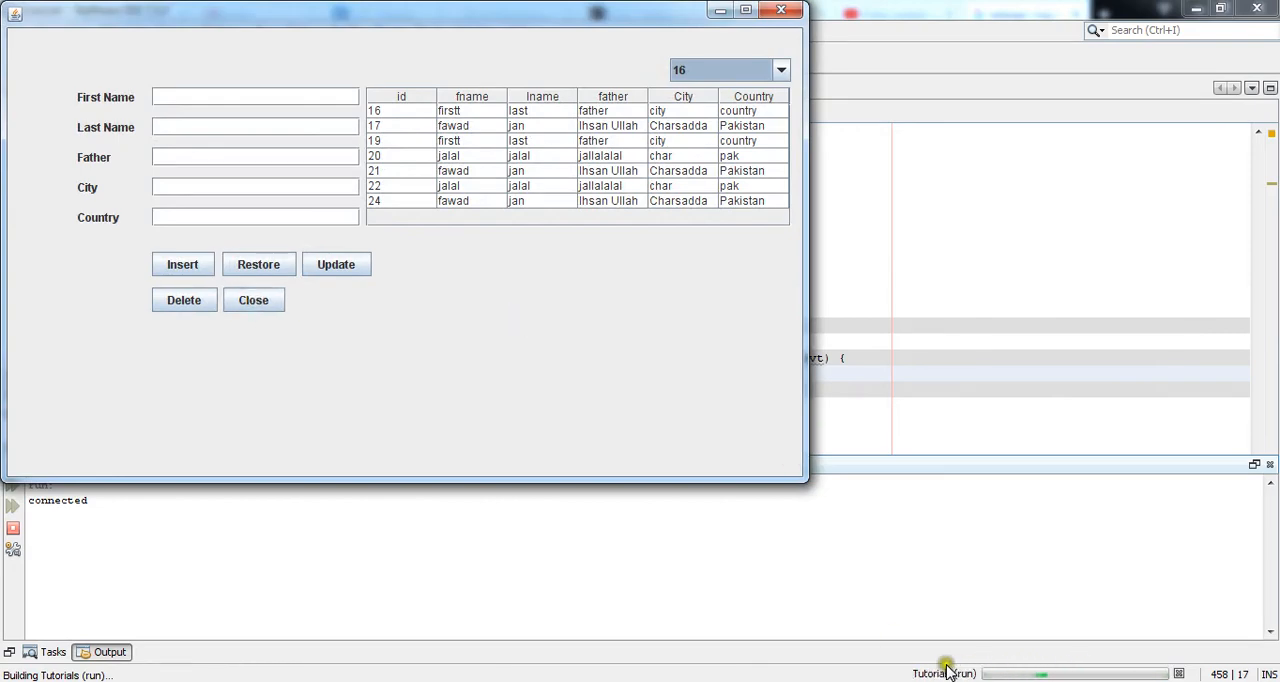
left_click(252, 300)
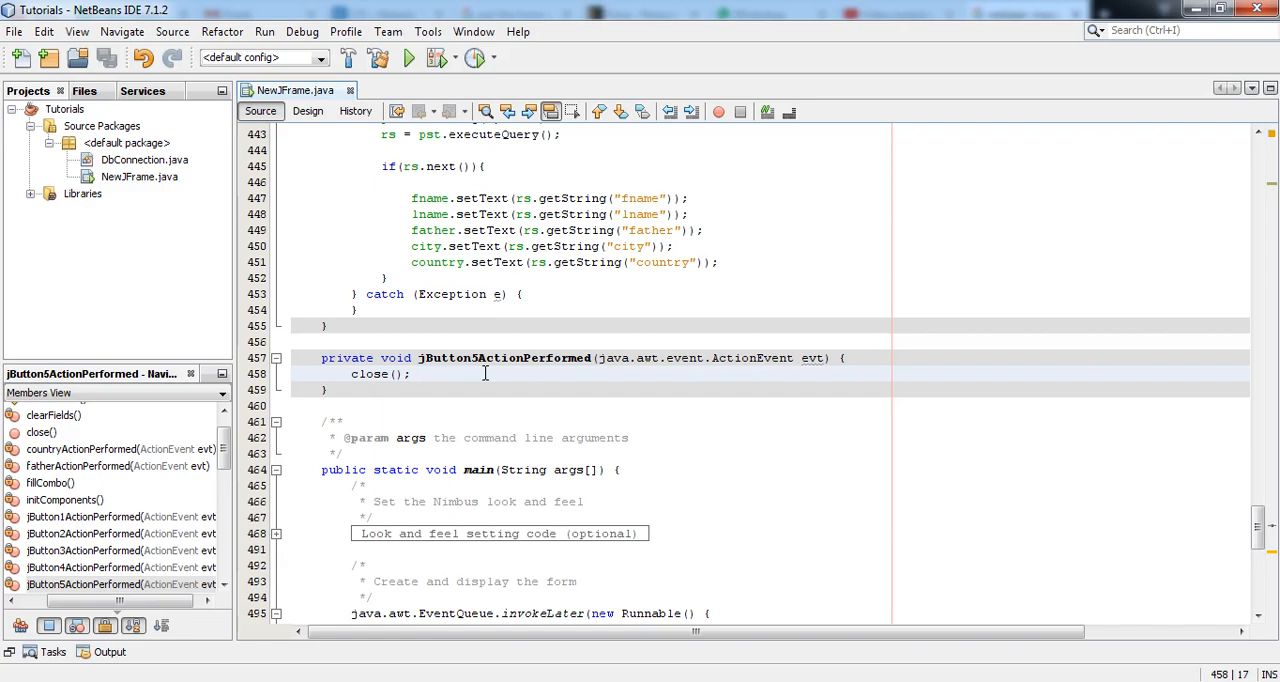
- Return the insertion point to the close(); line in the handler
left_click(410, 372)
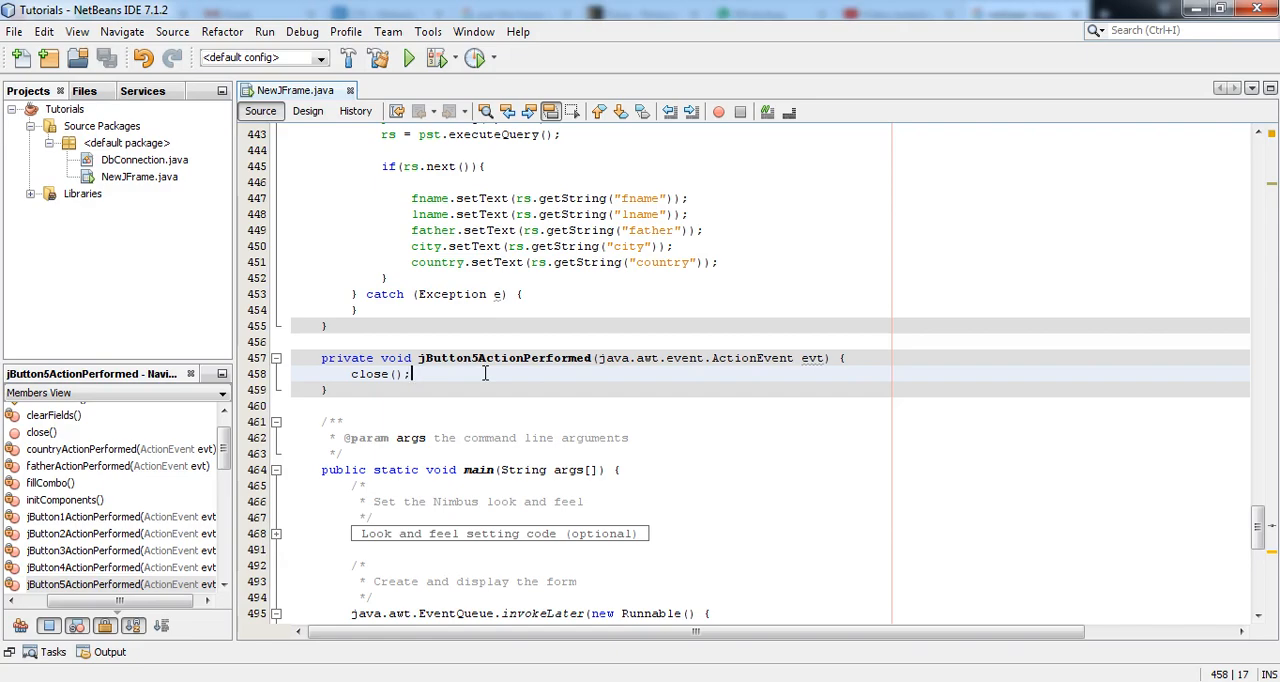